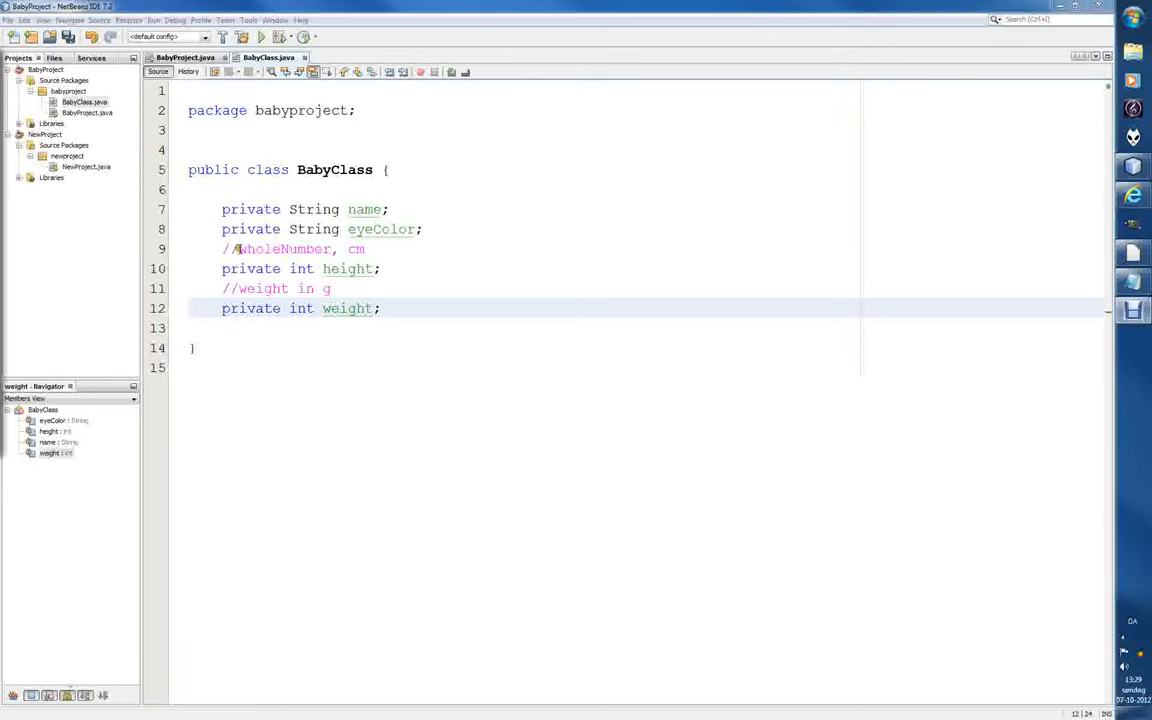
# - Rewrite the field comments to //height in cm(no mm) and //weight in g(no mg)
pyautogui.click(240, 248)
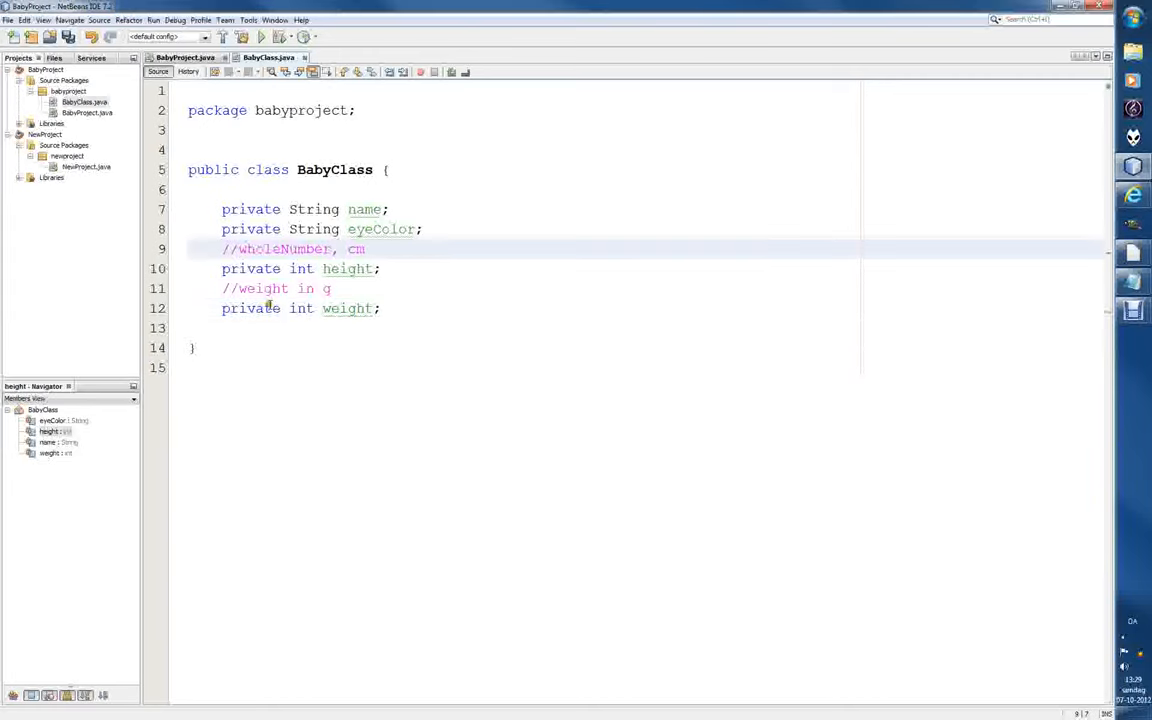
pyautogui.write('height')
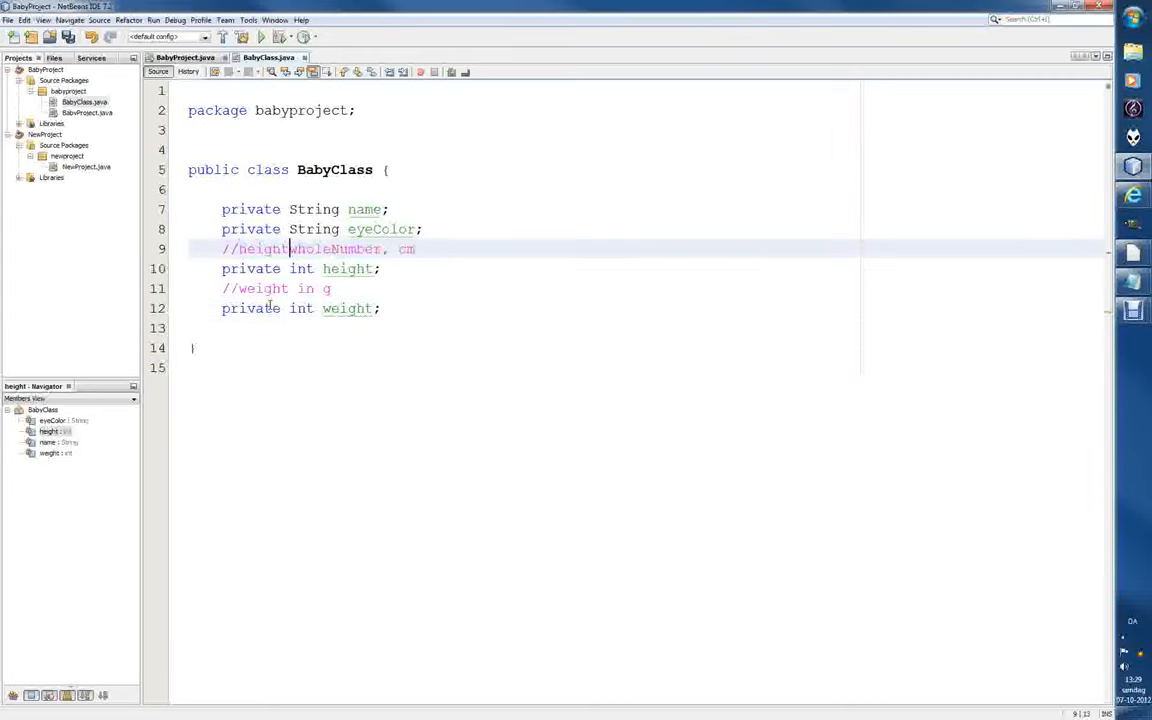
pyautogui.write('ight in cm')
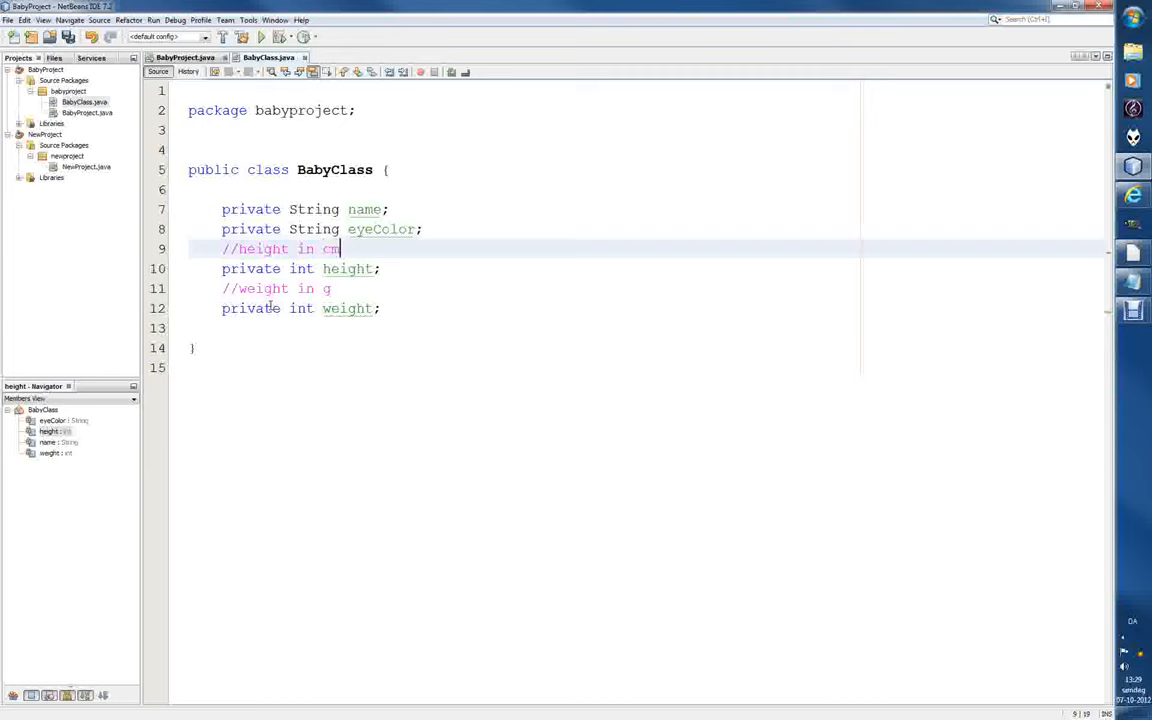
pyautogui.write('(onl')
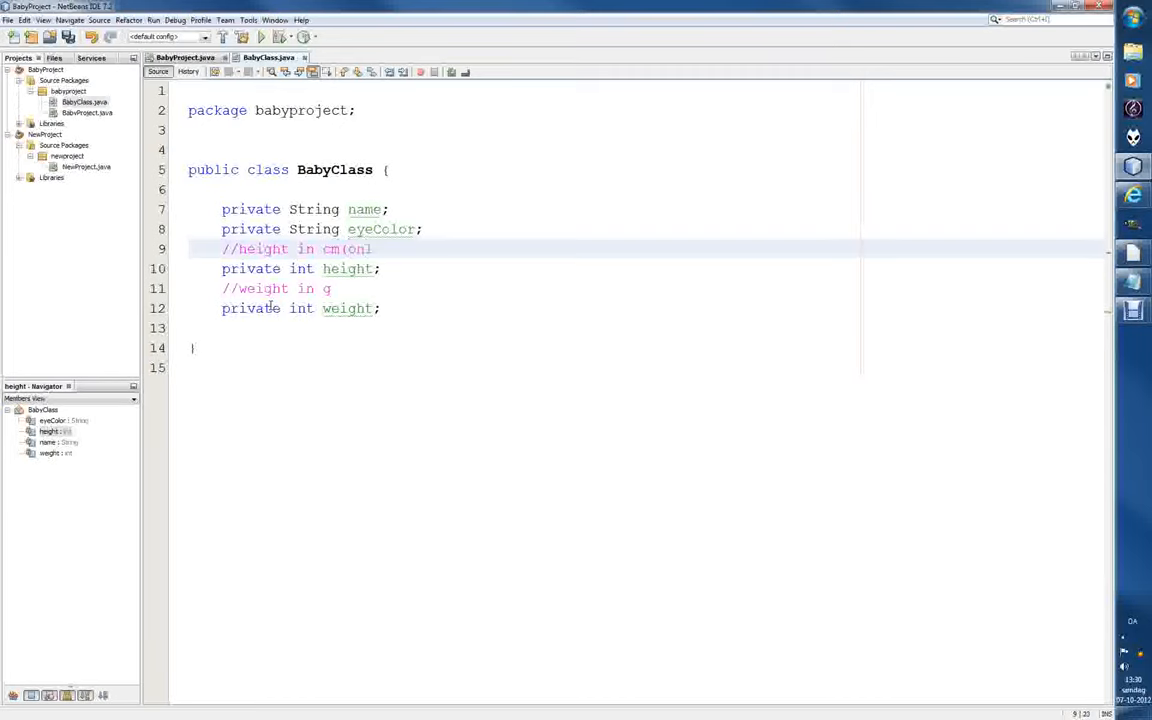
pyautogui.write('mm')
pyautogui.click(524, 288)
pyautogui.write('(no mg)')
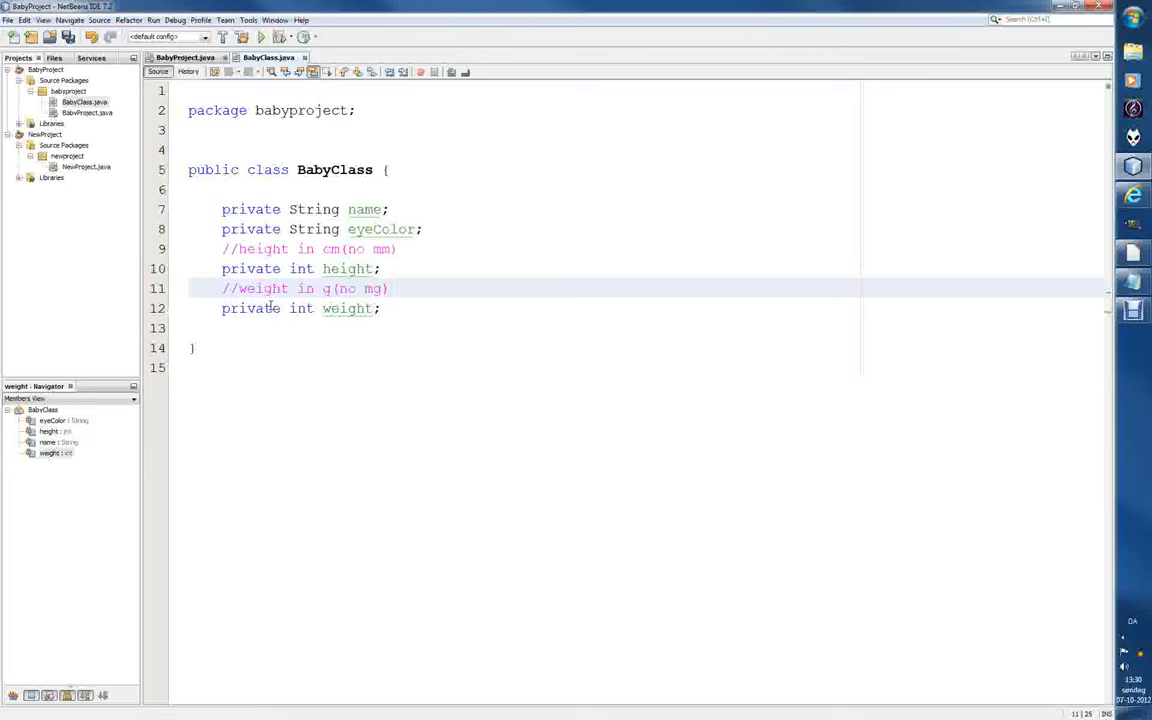
pyautogui.click(390, 288)
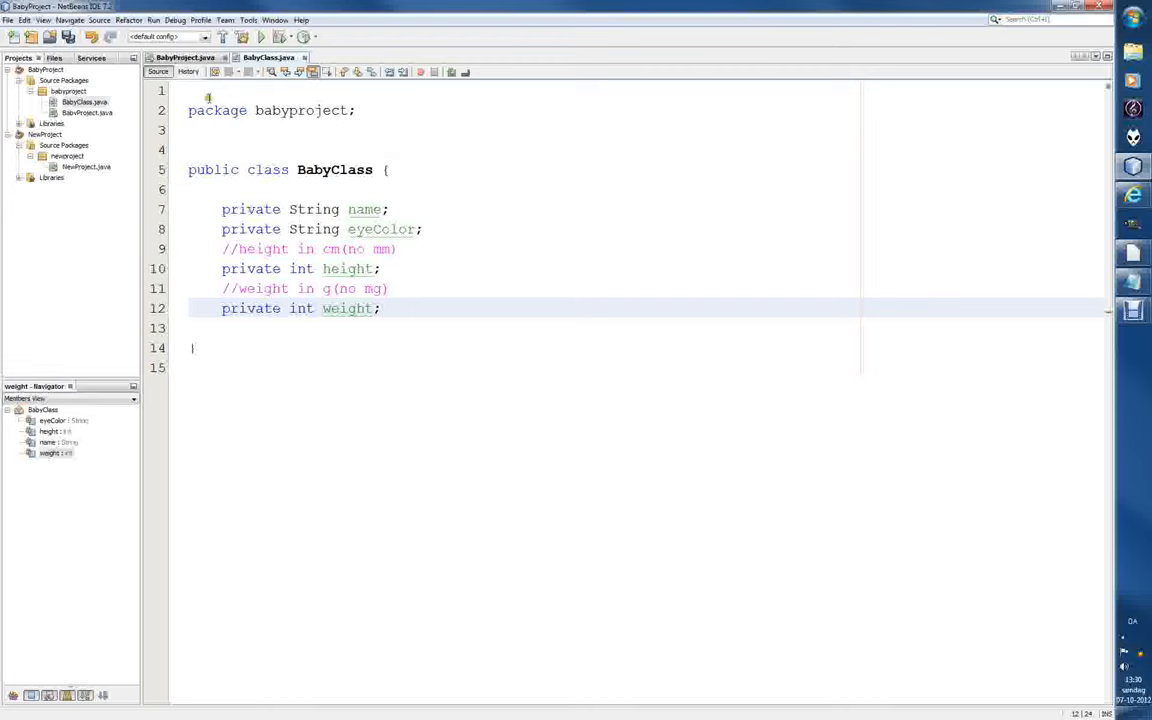
# - Briefly view BabyProject.java, return to BabyClass.java and add blank lines below the weight field
pyautogui.click(184, 56)
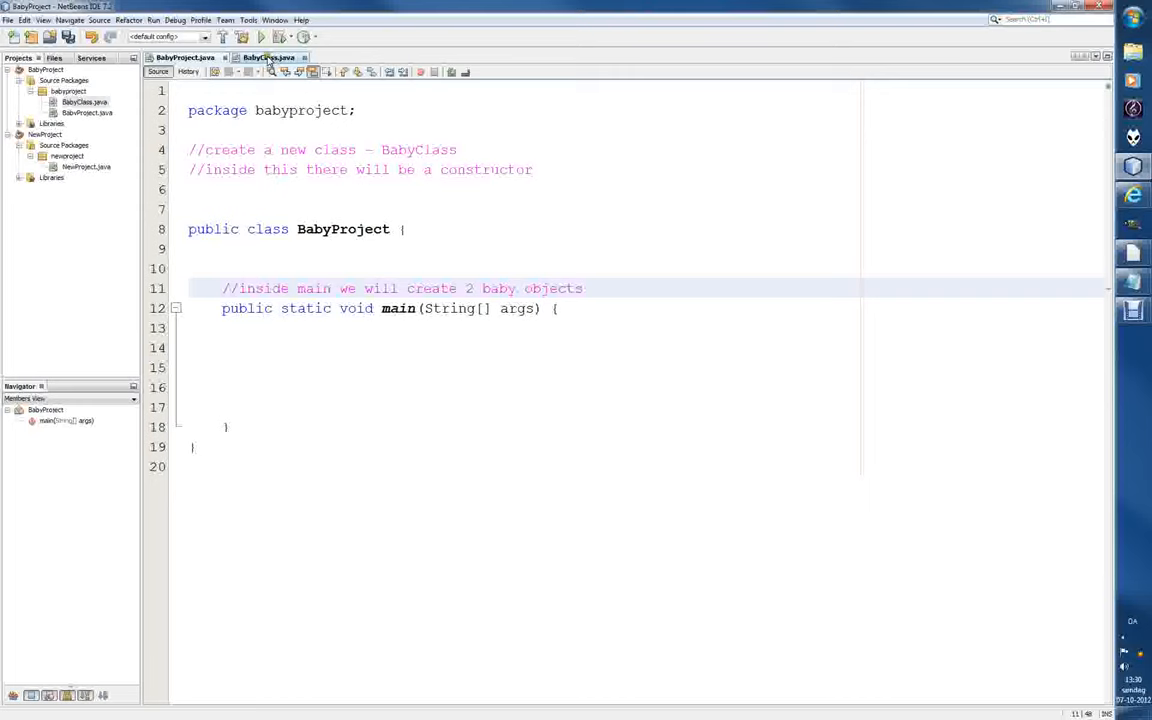
pyautogui.click(268, 56)
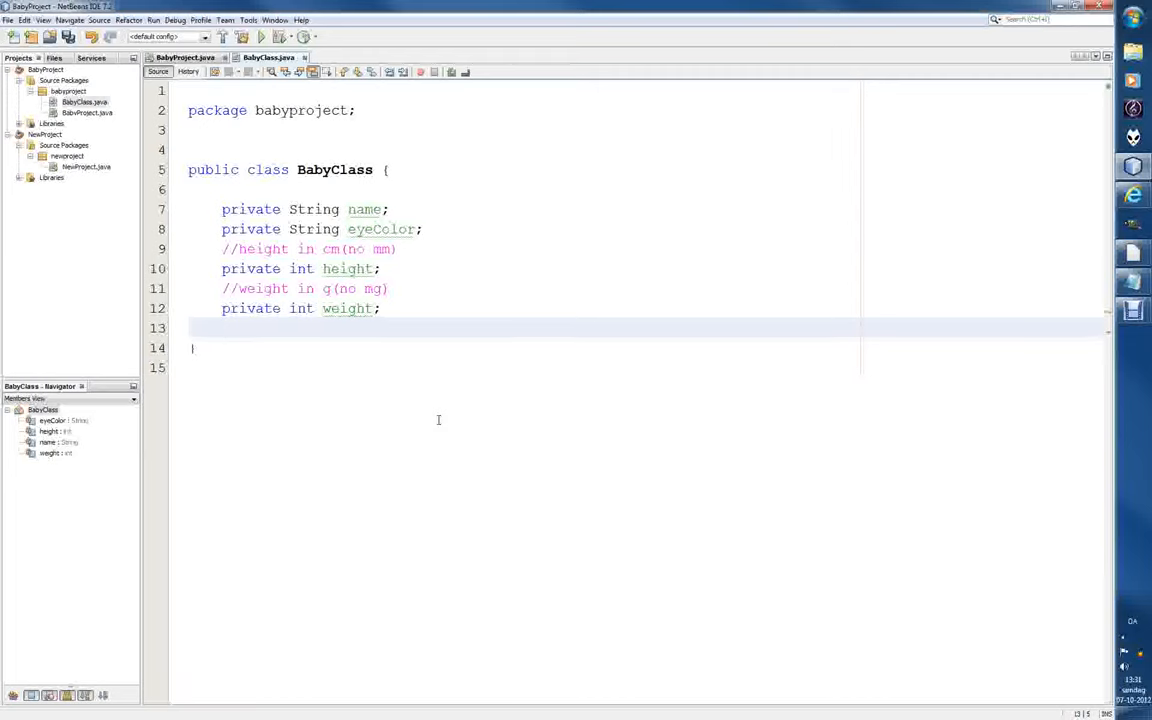
pyautogui.press('enter')
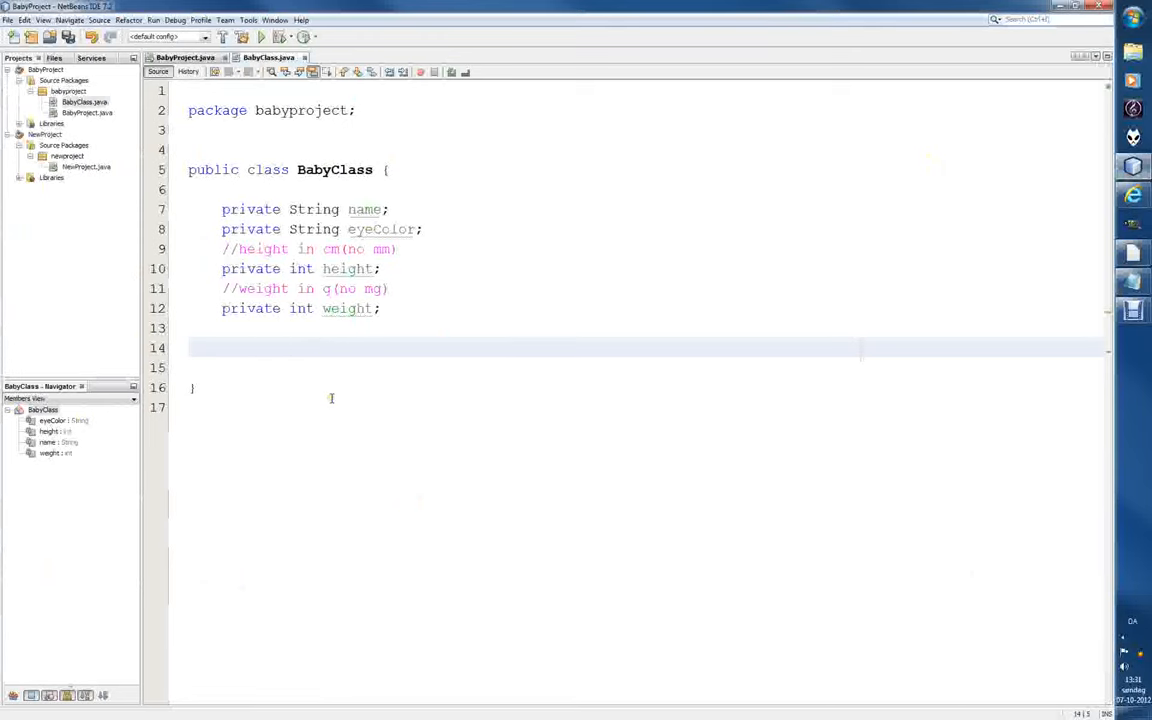
# - Add the comment //We will create THE constructor for the BabyClass below the fields
pyautogui.write('//')
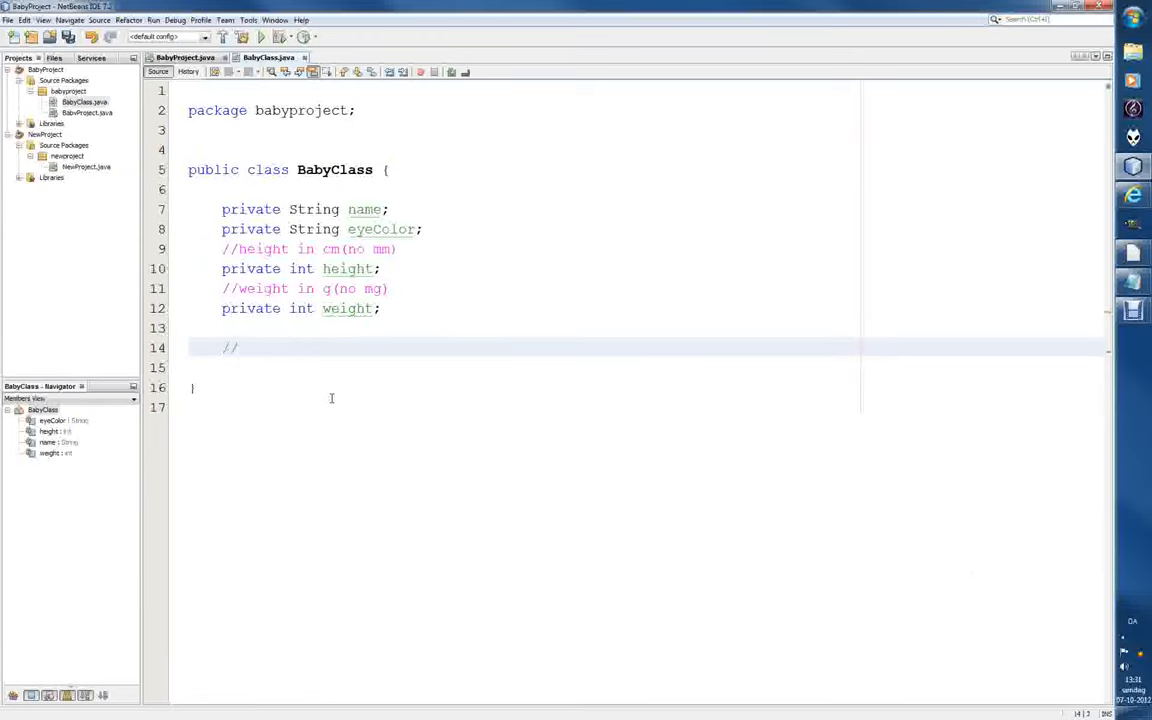
pyautogui.write('We will create a construc')
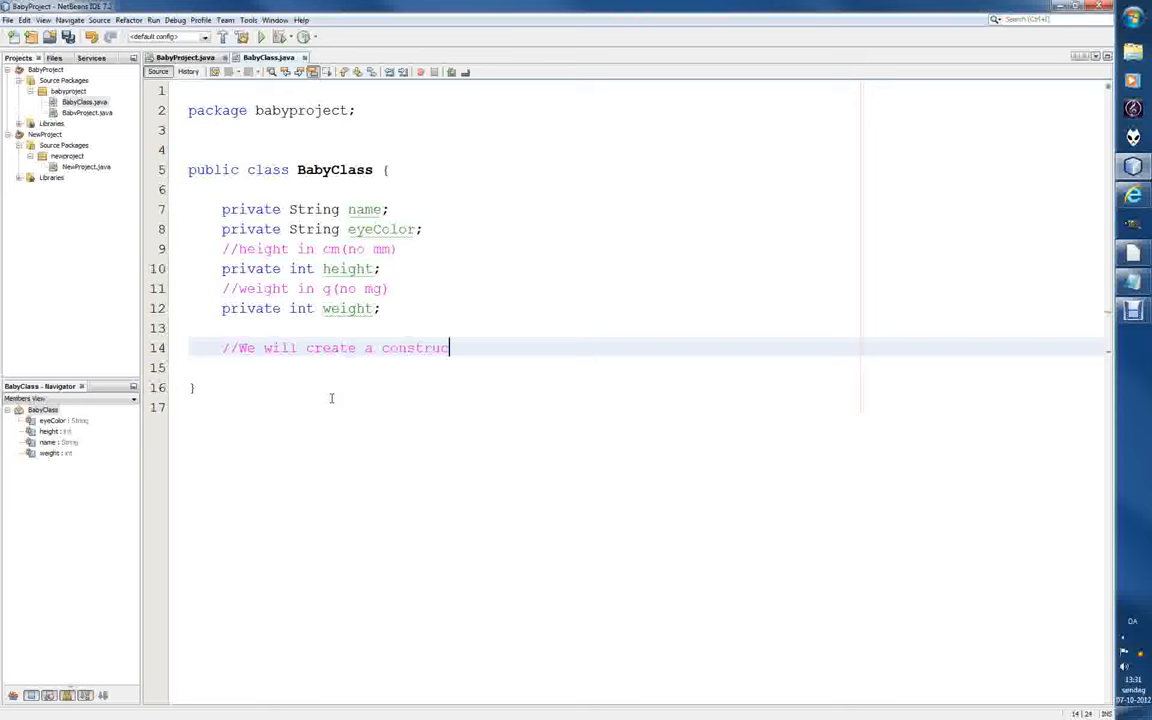
pyautogui.write('tor')
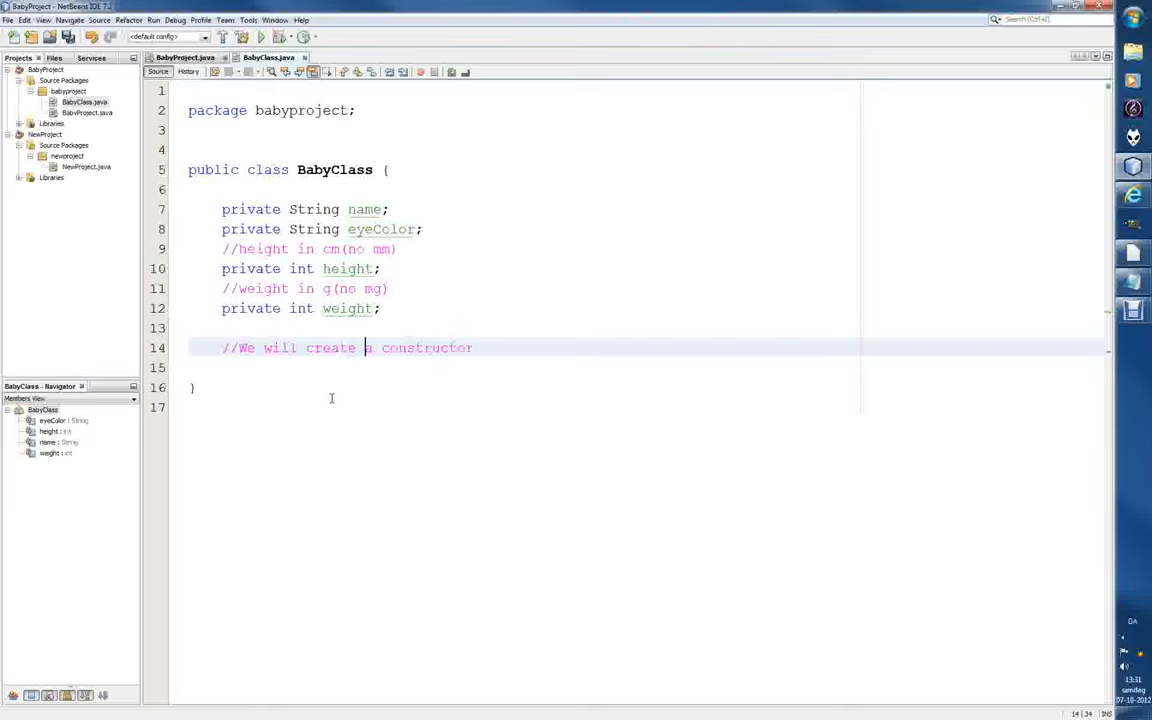
pyautogui.write('T')
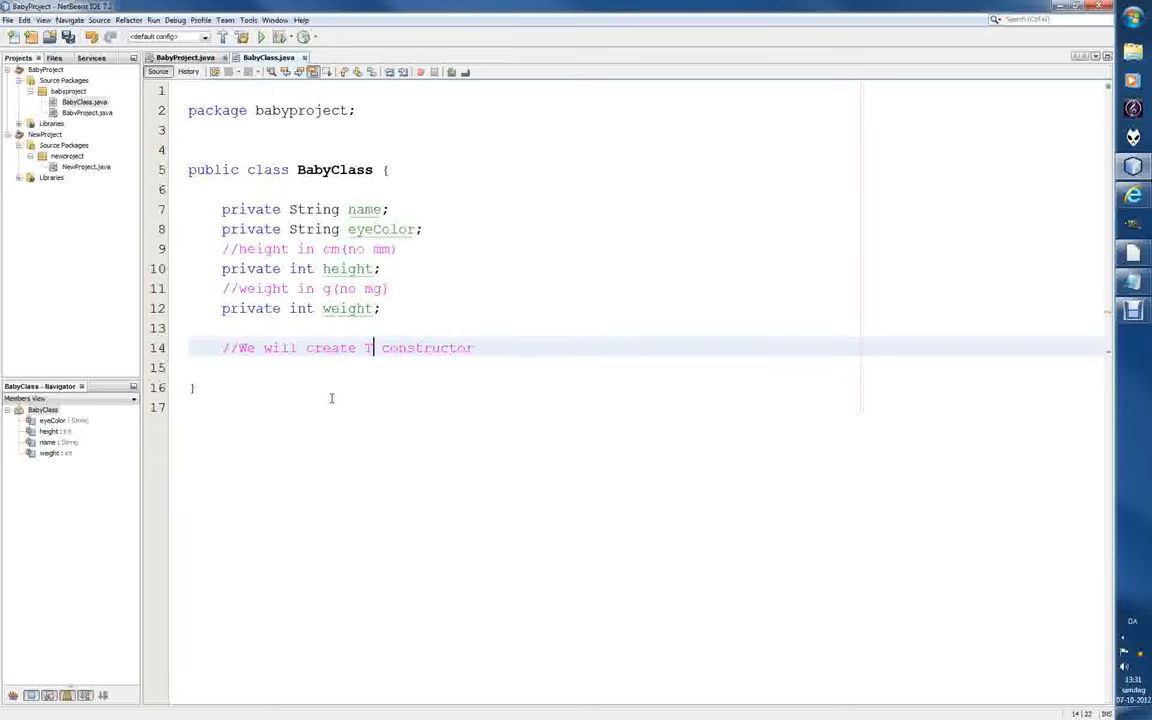
pyautogui.write('HE')
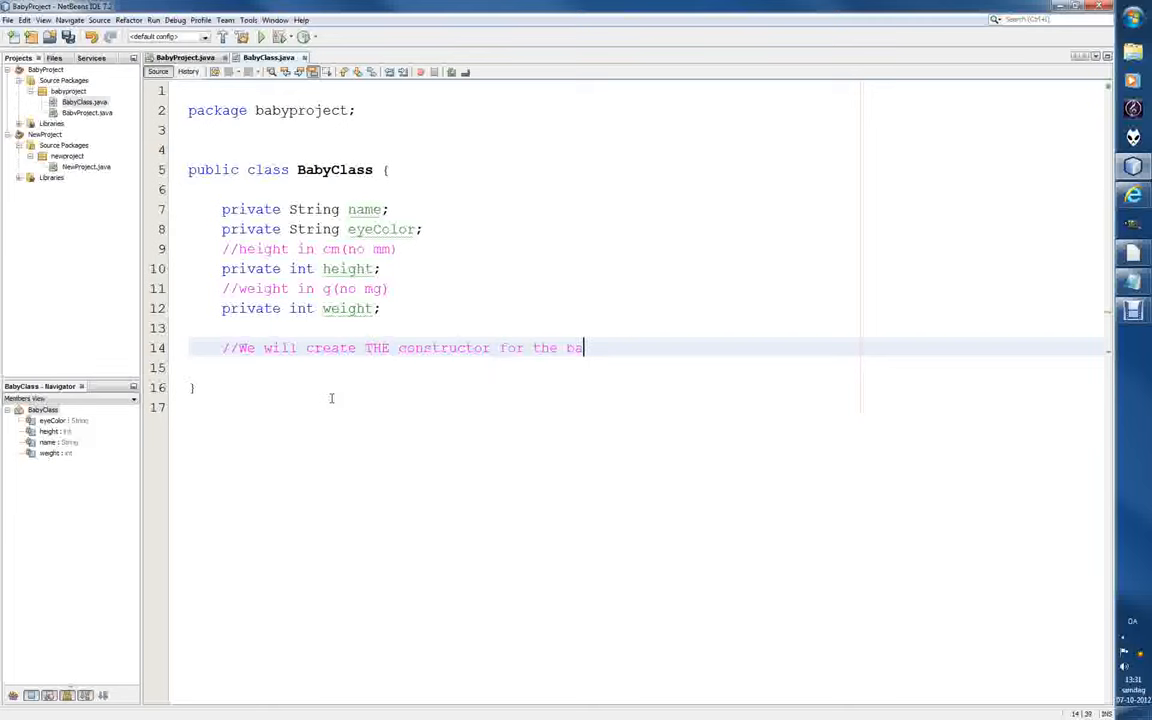
pyautogui.write('byCl')
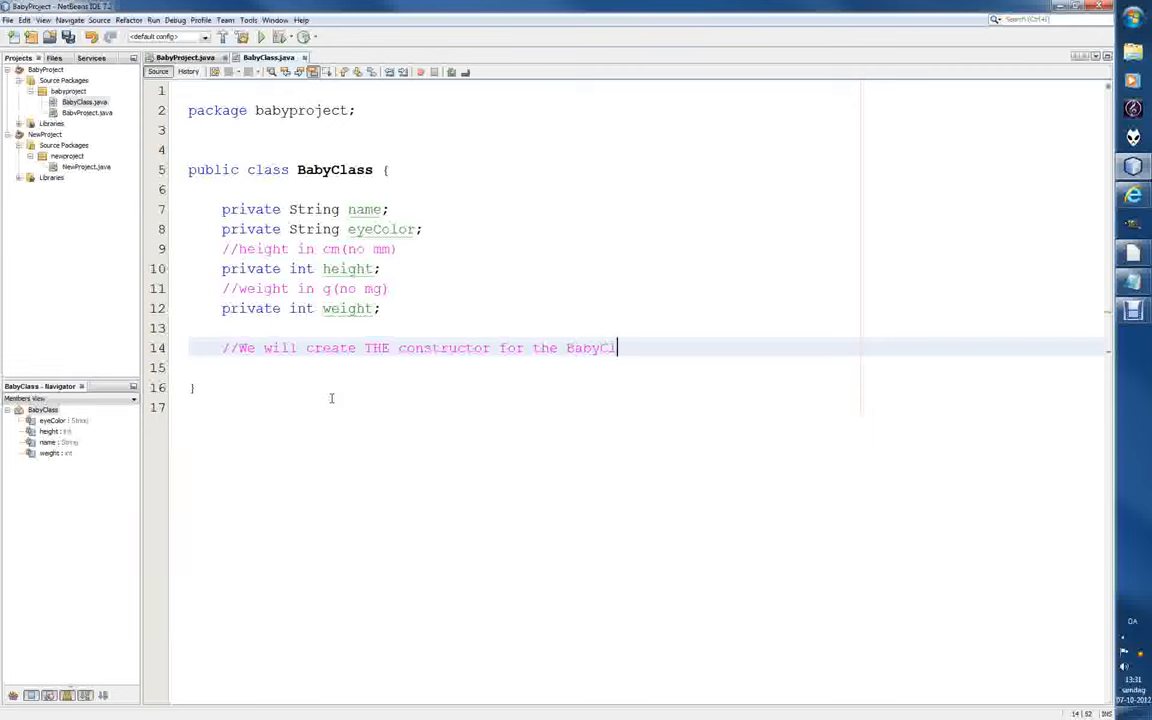
pyautogui.write('ass')
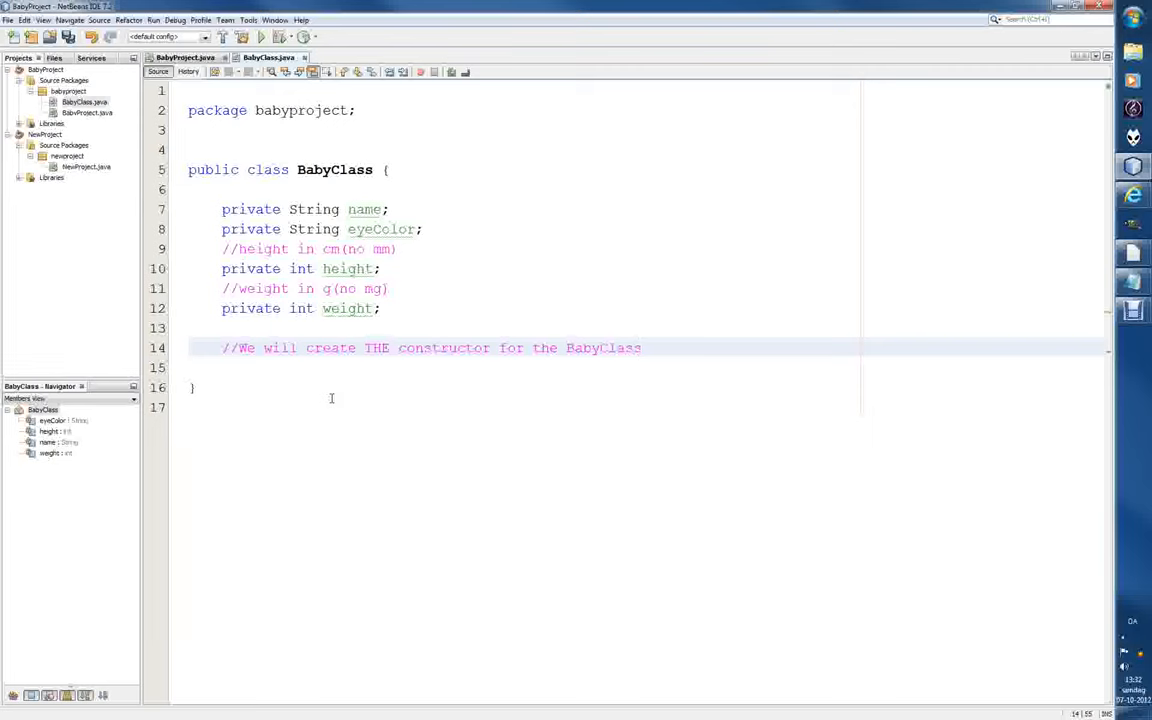
# - Add the comment //THE constructor should be named the same as the class
pyautogui.write('//')
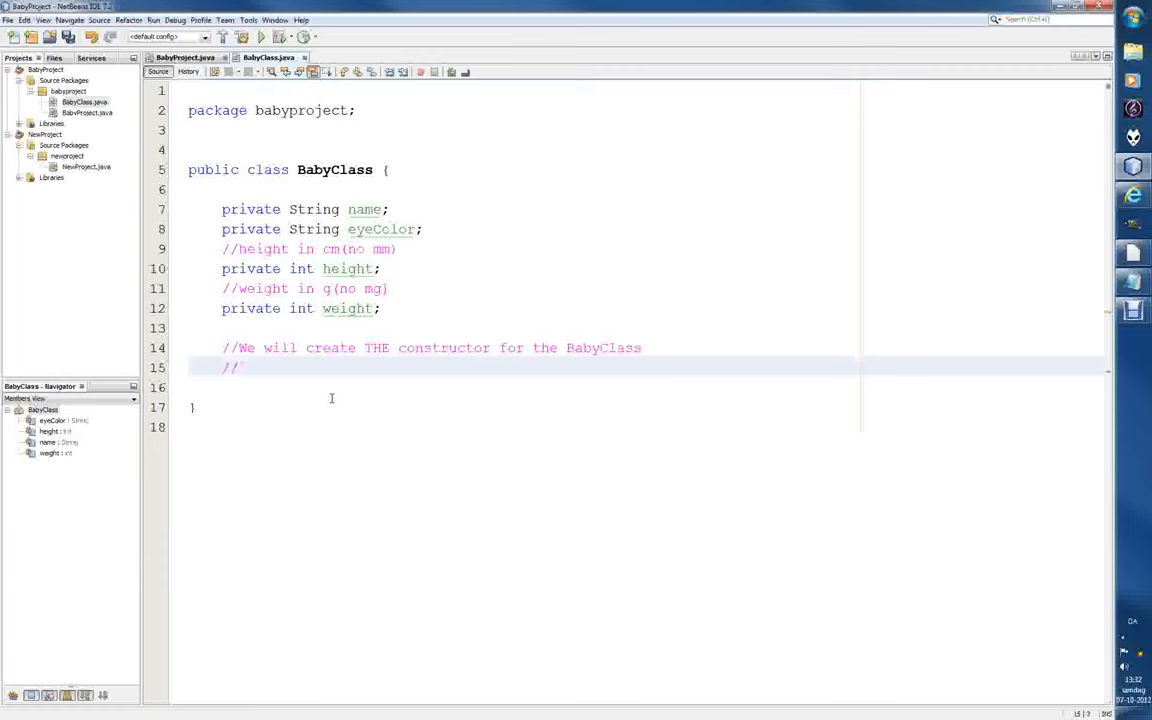
pyautogui.write('THE constructor should be named the same as the cl')
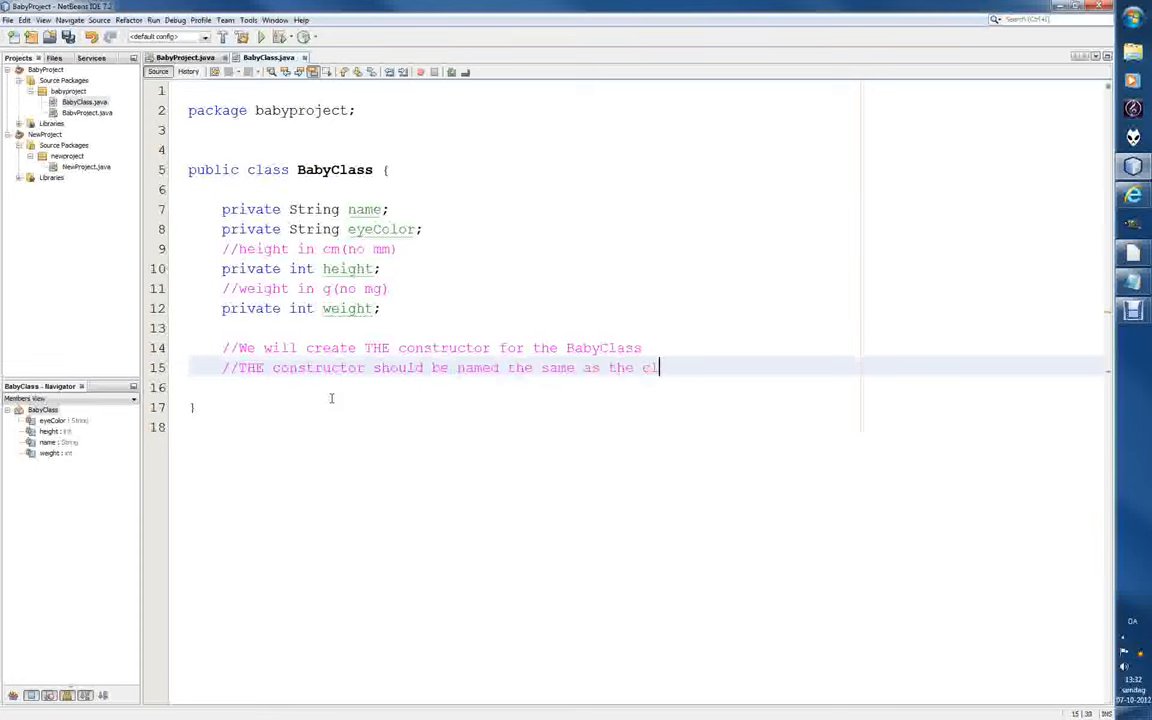
pyautogui.write('ass')
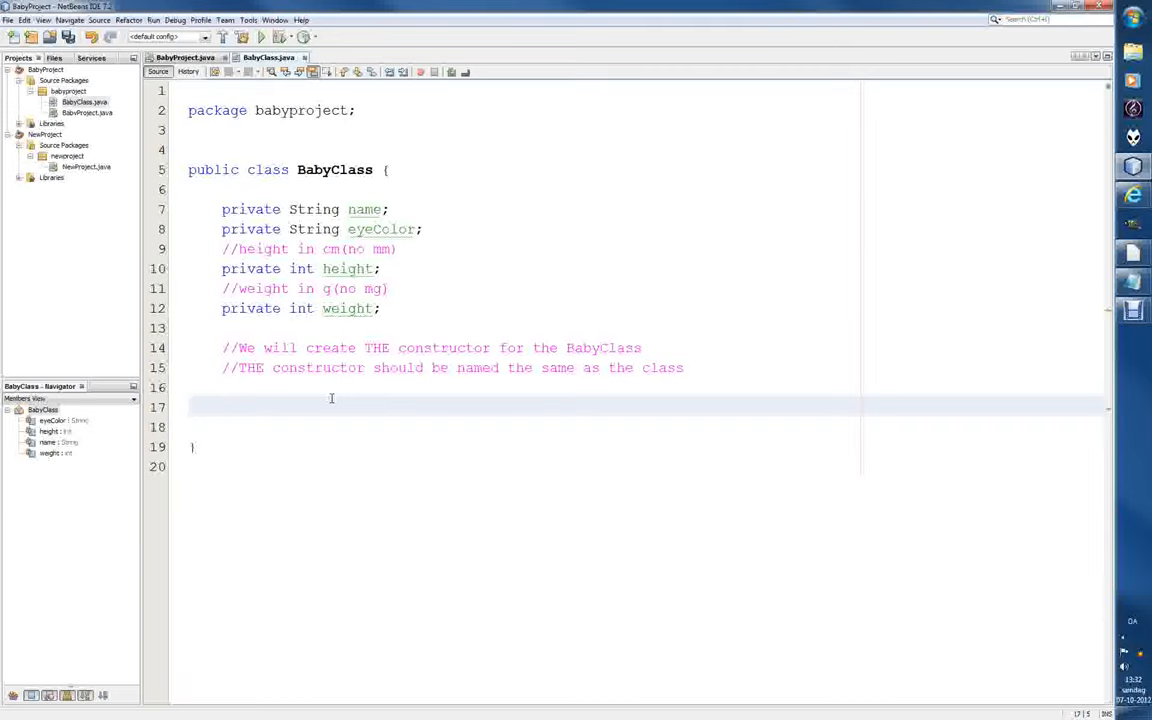
# - Write an empty public BabyClass(){ } constructor under the comments
pyautogui.write('public')
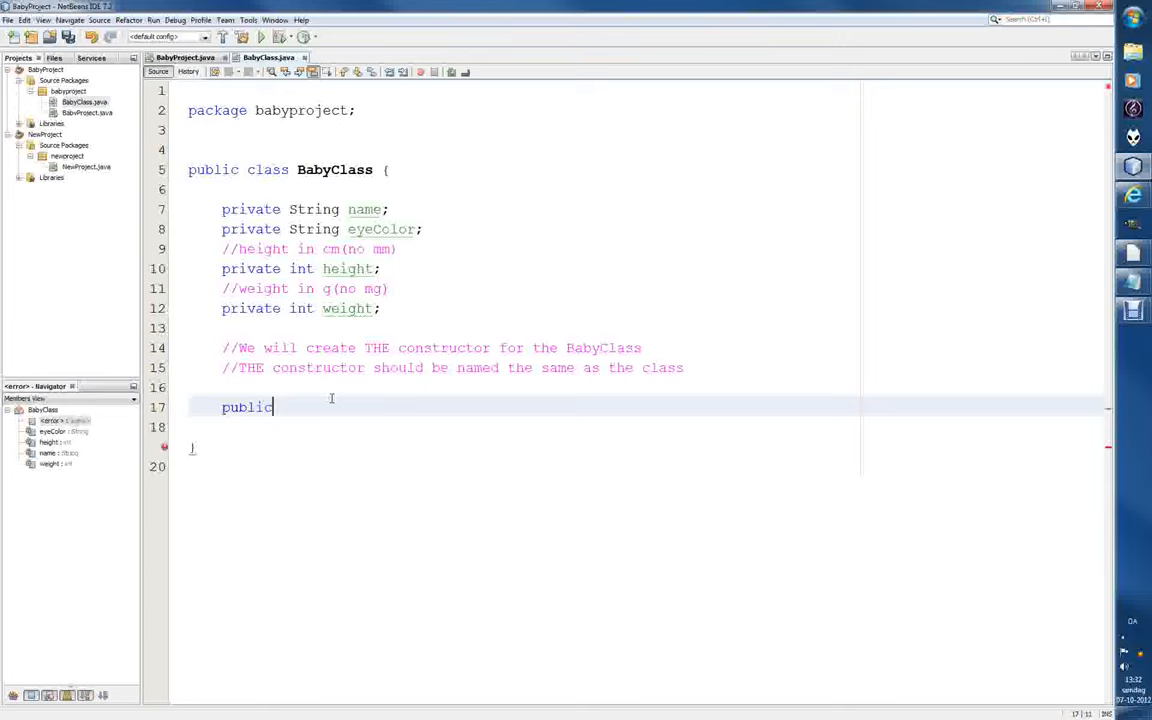
pyautogui.write('b')
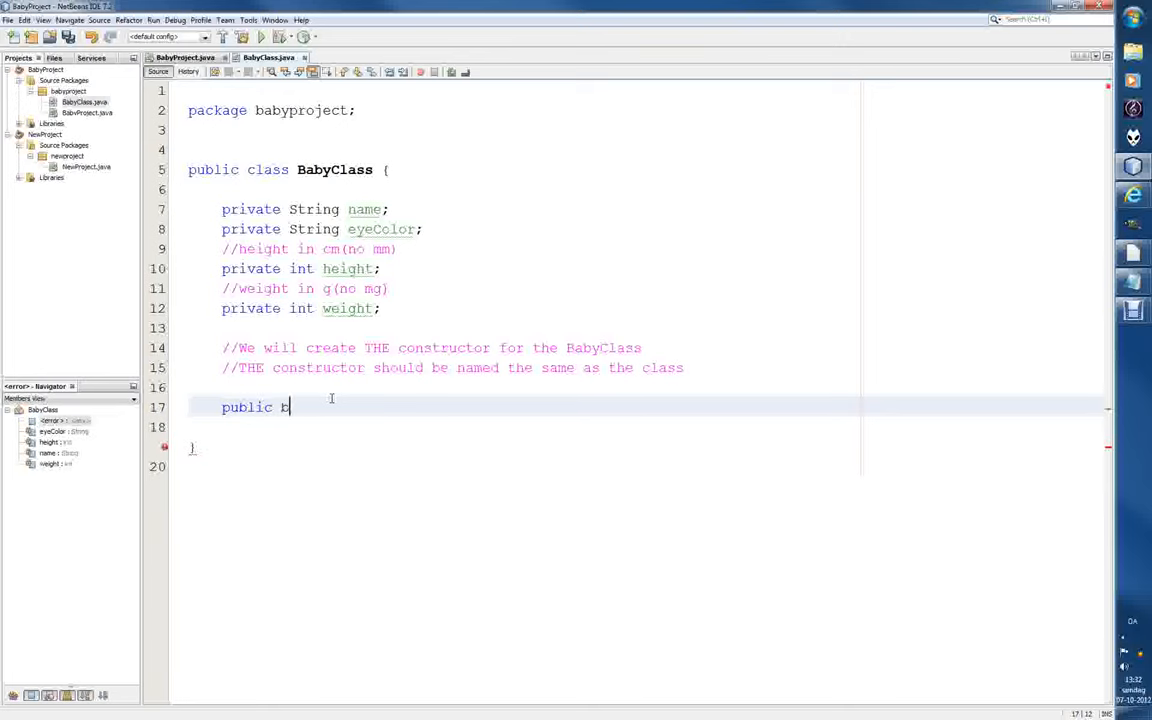
pyautogui.write('Ba')
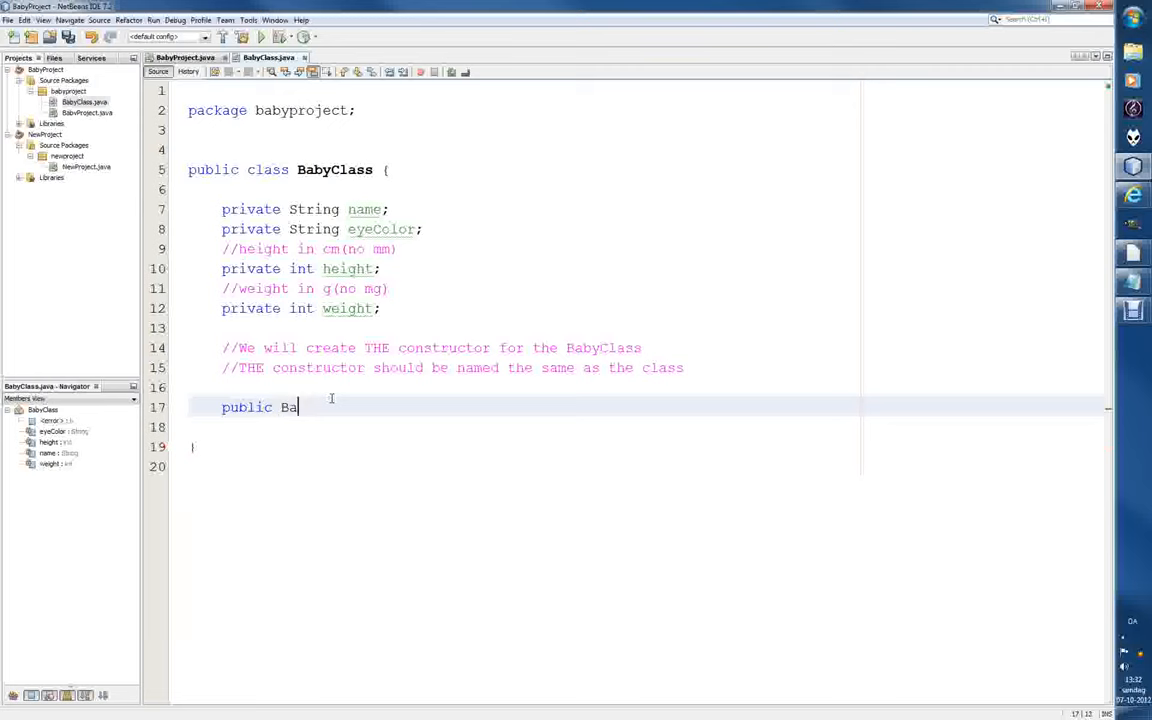
pyautogui.write('byClass(){')
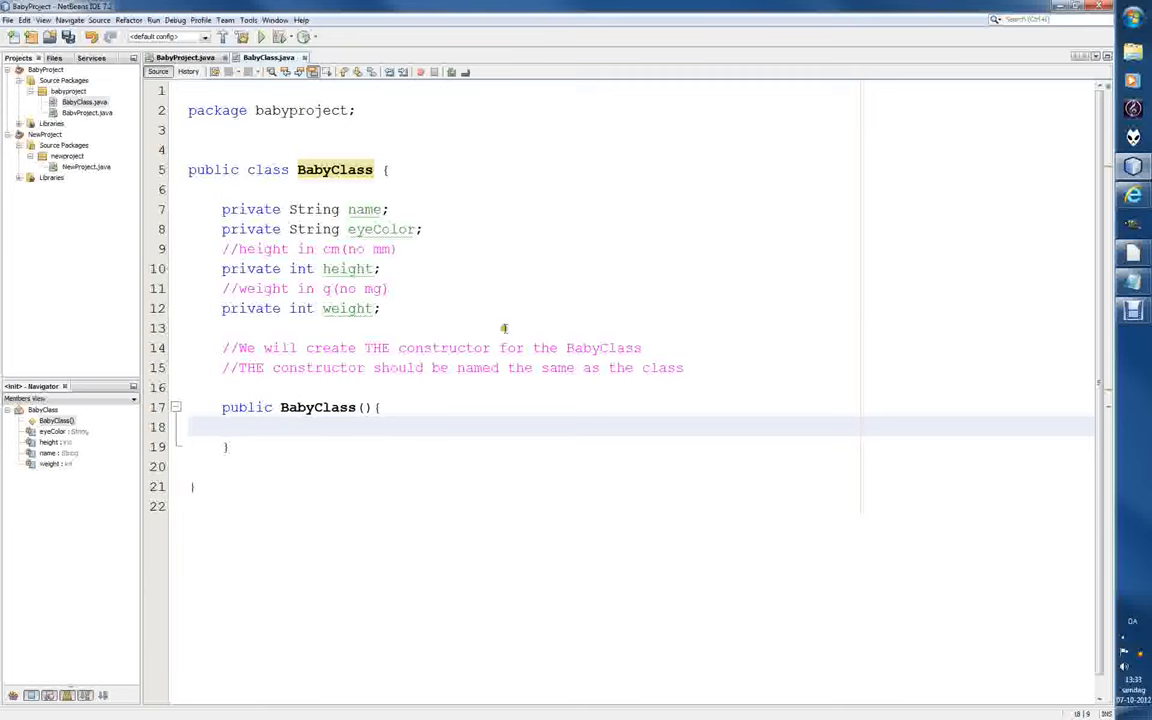
pyautogui.moveTo(424, 482)
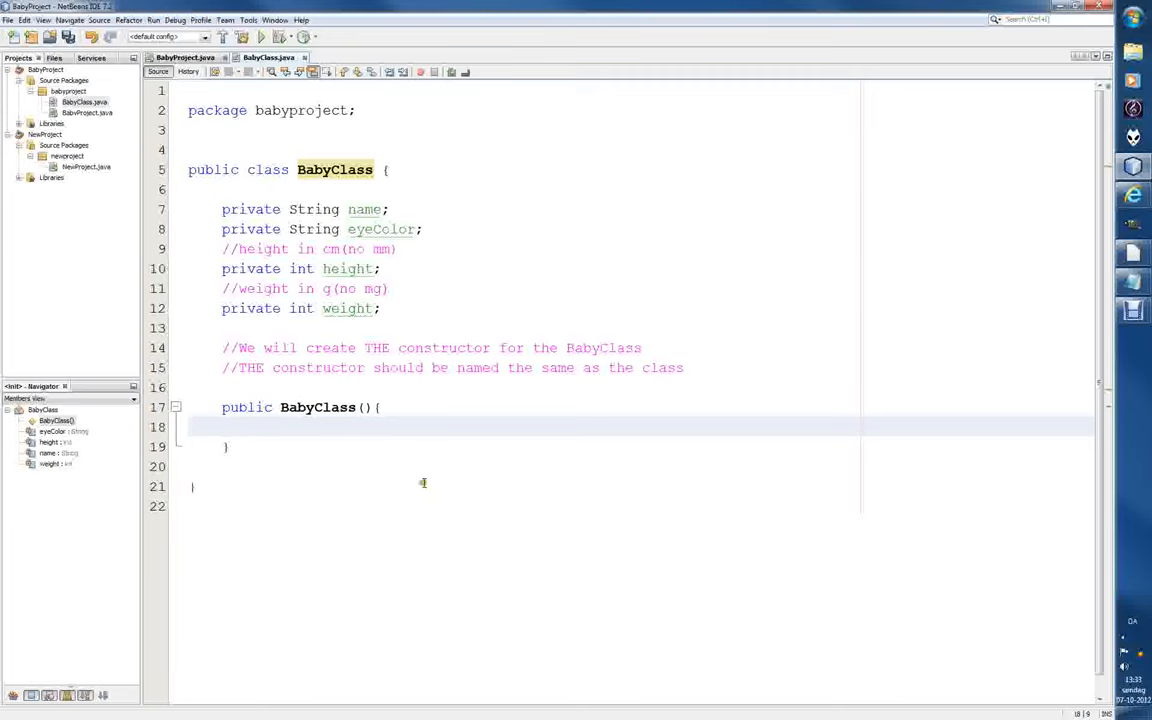
pyautogui.moveTo(638, 404)
pyautogui.write('The')
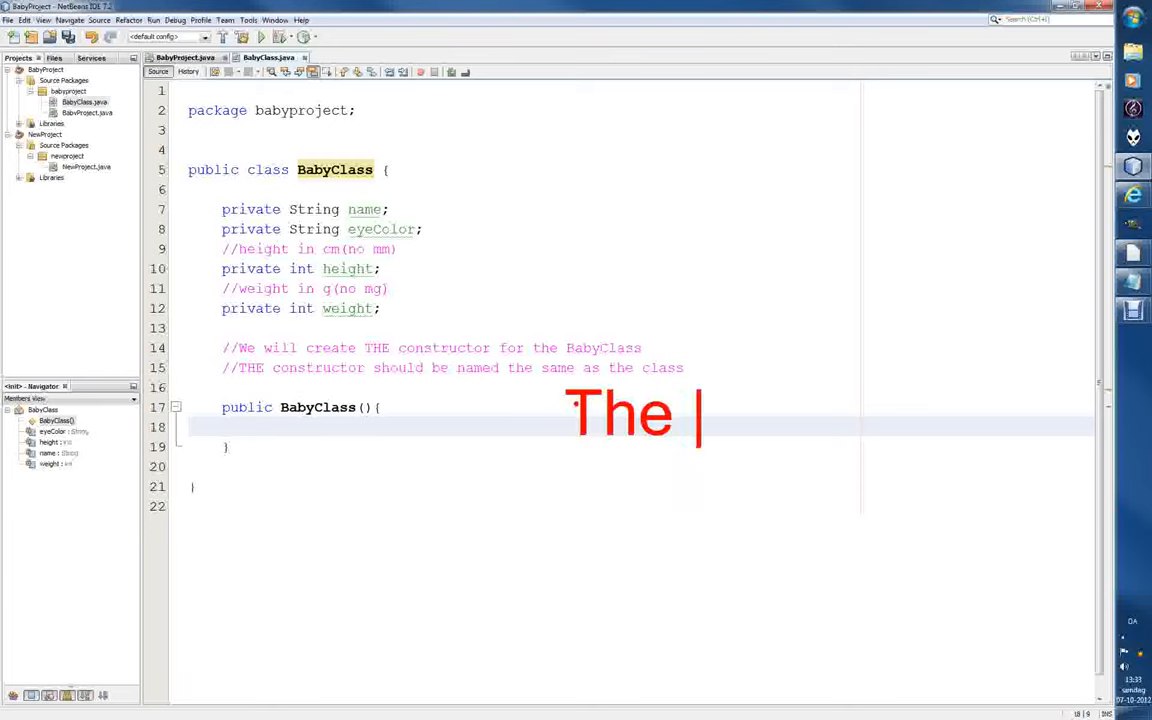
# - Insert a blank line between the constructor comments and public BabyClass(){ for another note
pyautogui.write('constructor')
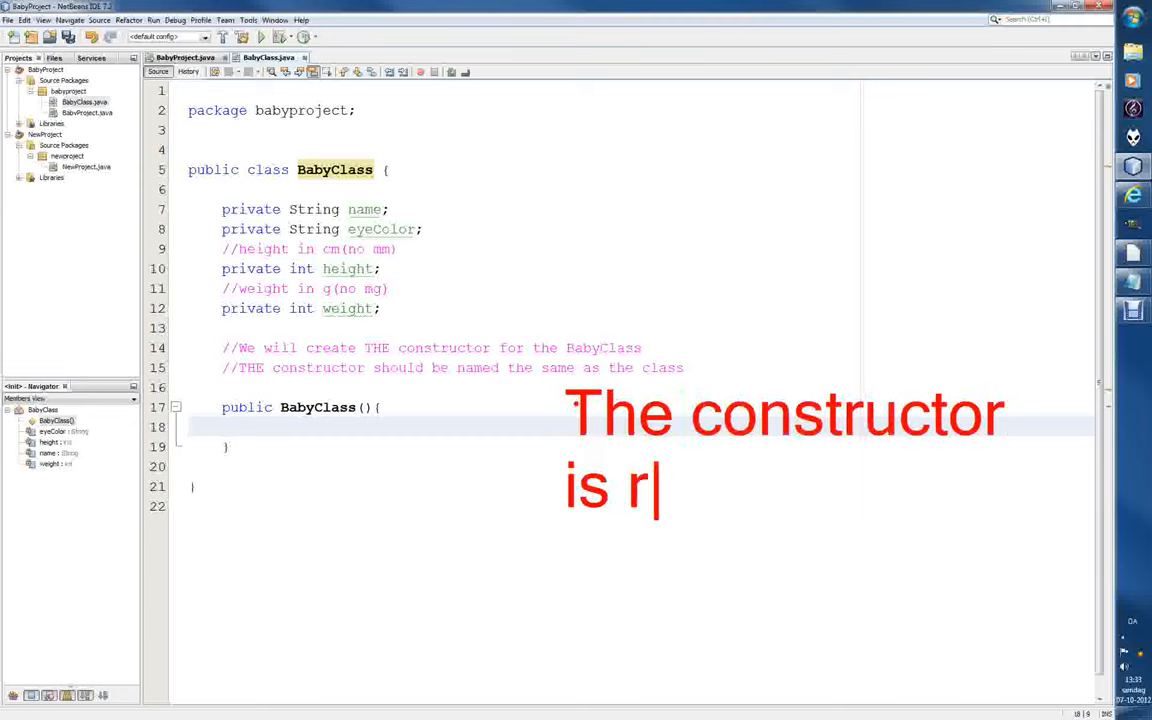
pyautogui.write('un')
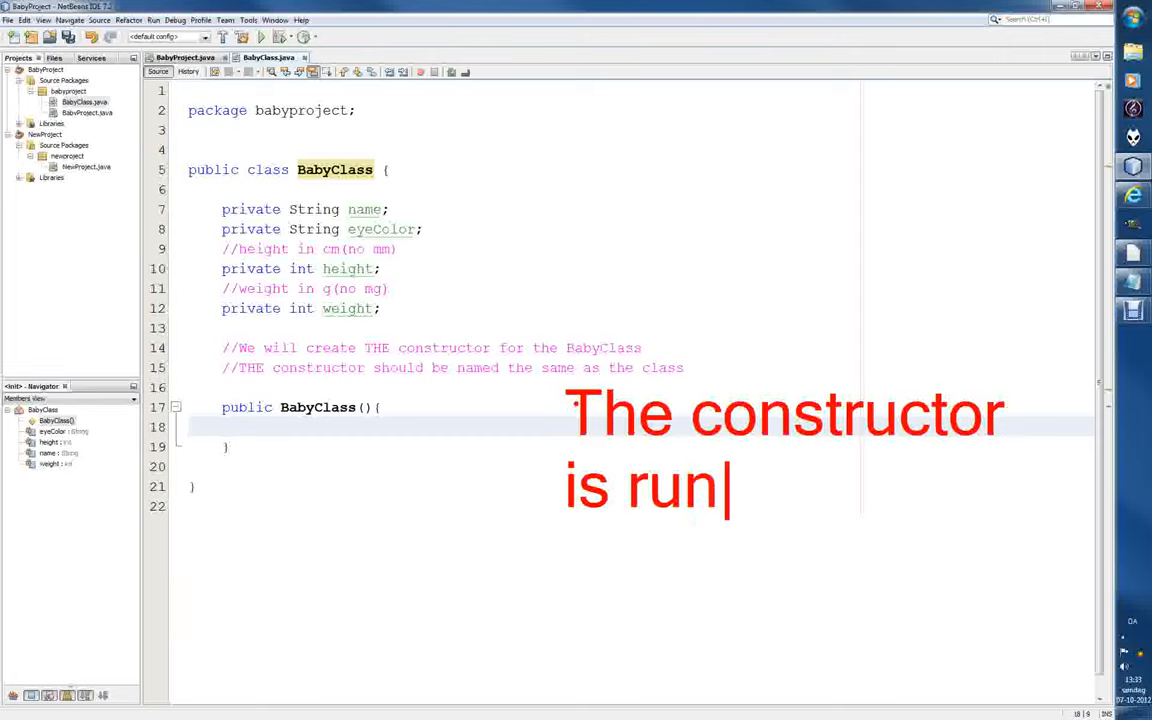
pyautogui.write('O')
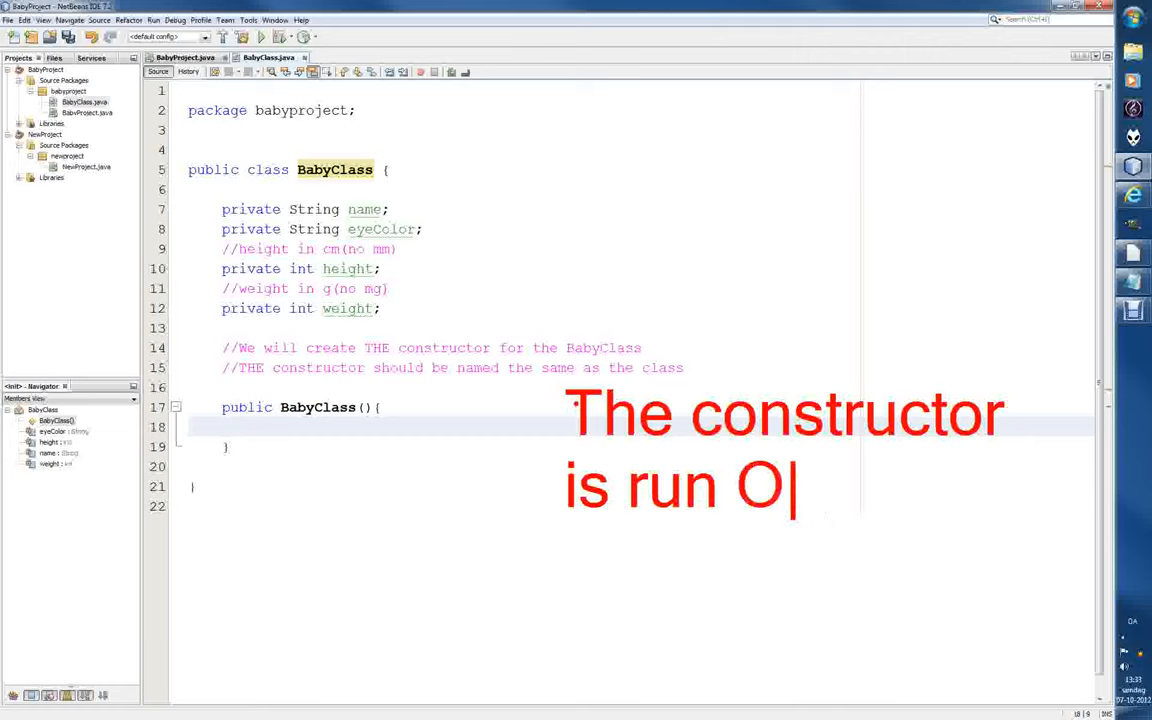
pyautogui.write('NCE')
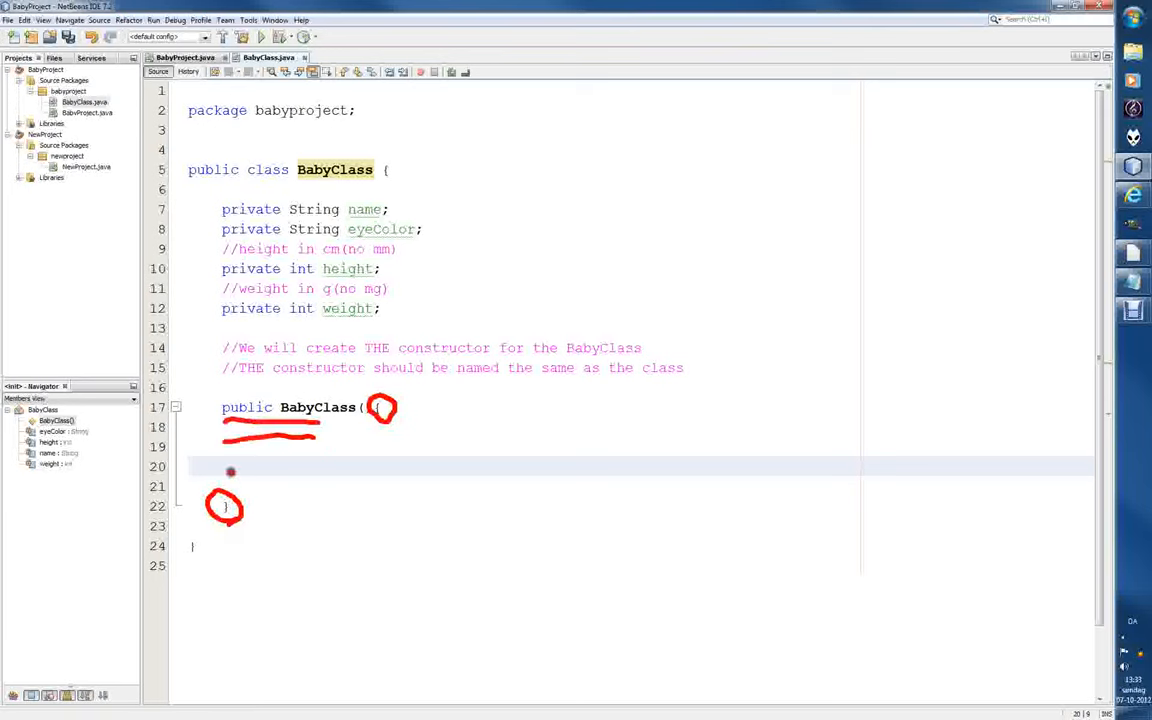
pyautogui.moveTo(228, 468); pyautogui.dragTo(336, 468)
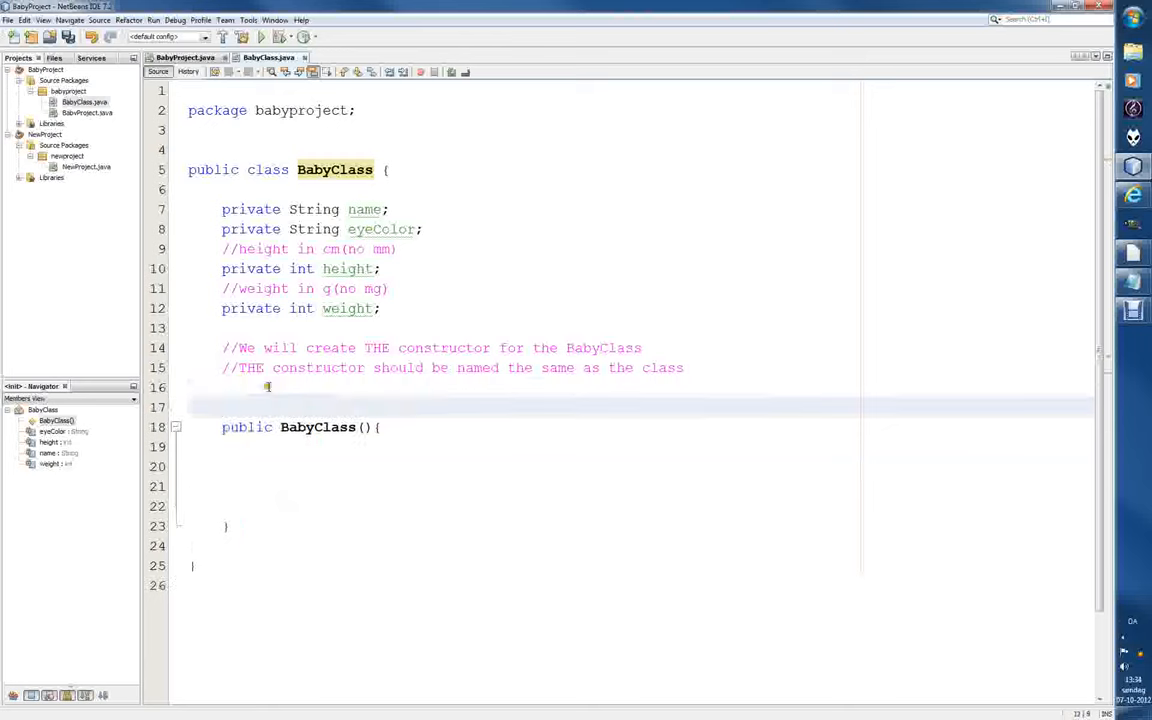
# - Write //THE constructor is runned once, whenever an object is created! above the constructor
pyautogui.write('//')
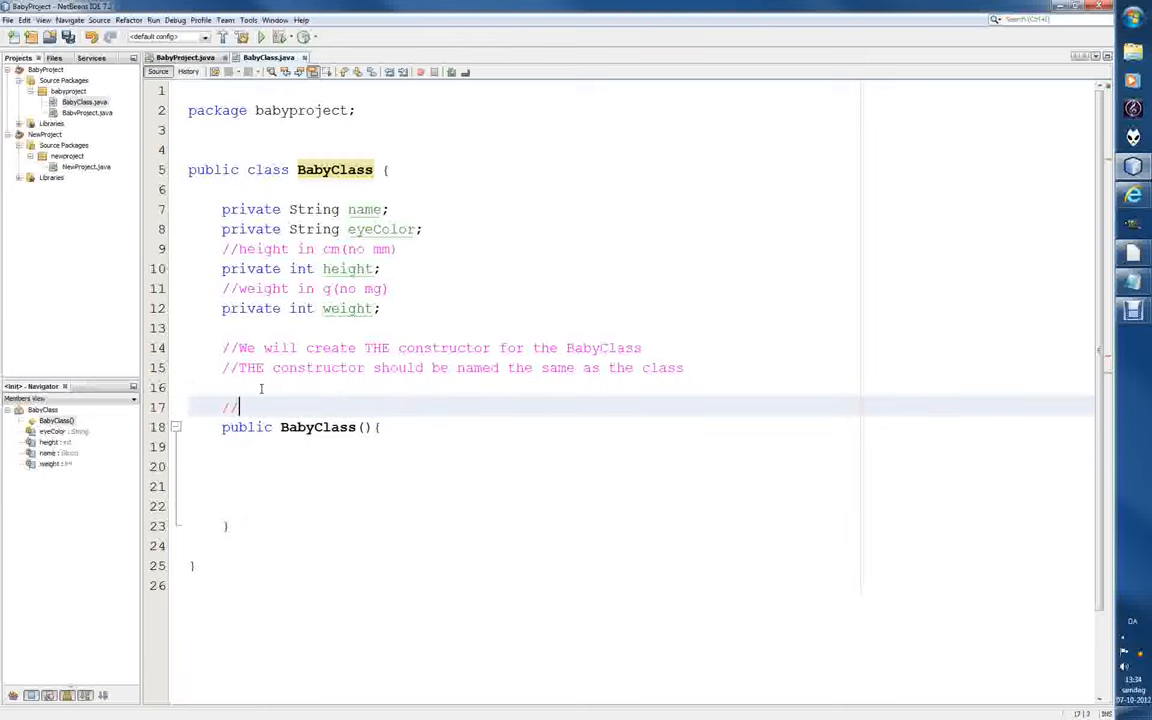
pyautogui.write('THE')
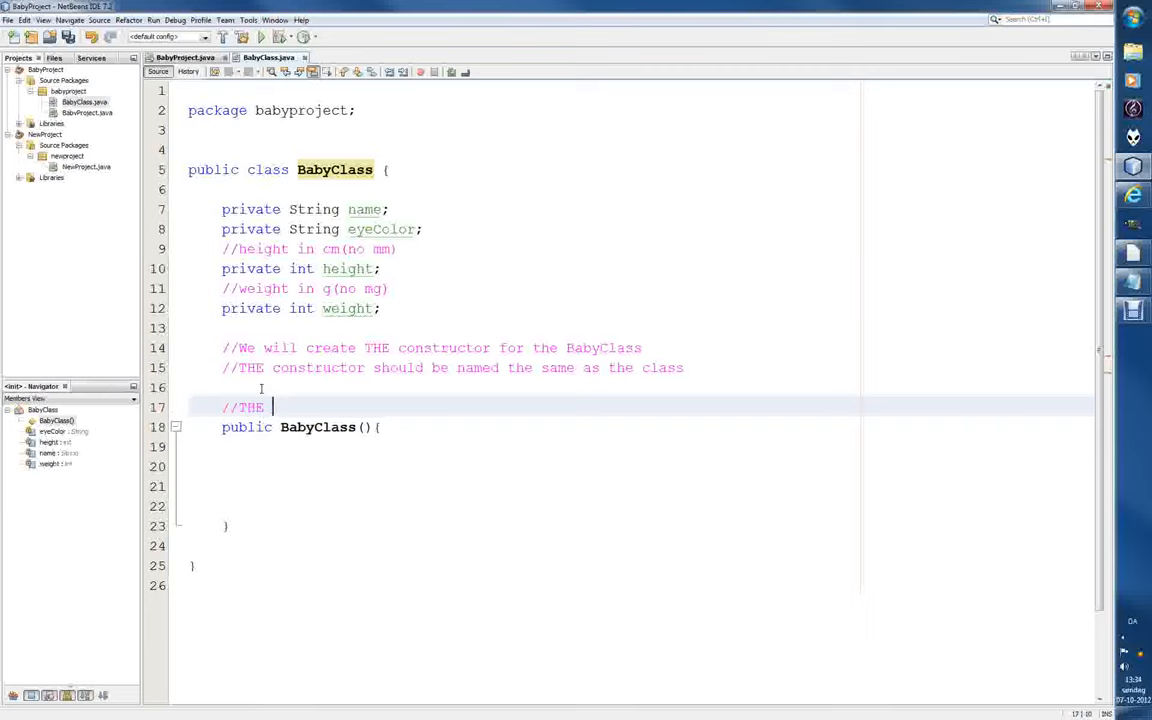
pyautogui.write('constructor is runned onc')
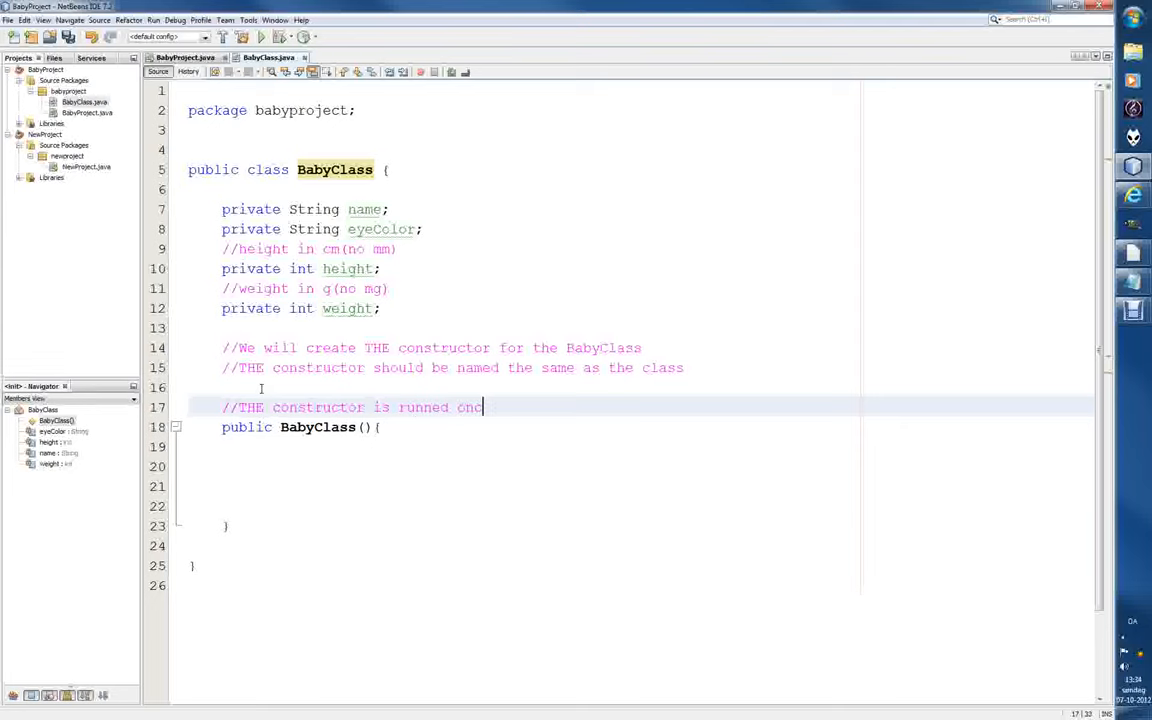
pyautogui.write('e')
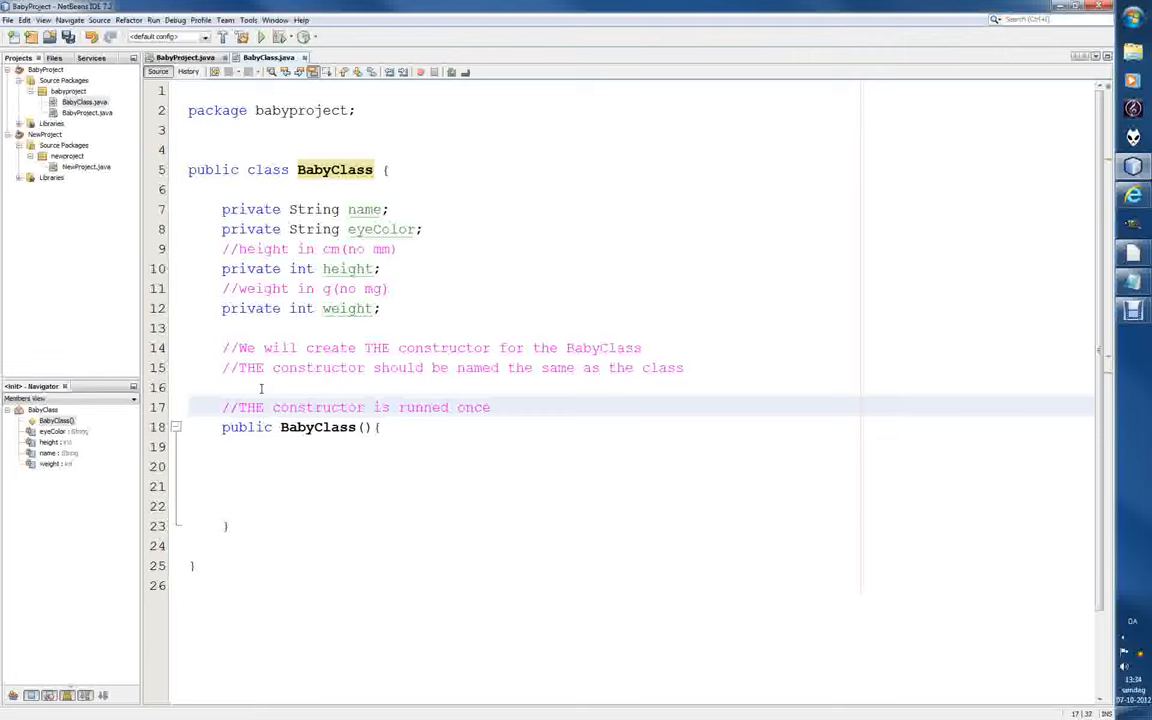
pyautogui.write(', whenever')
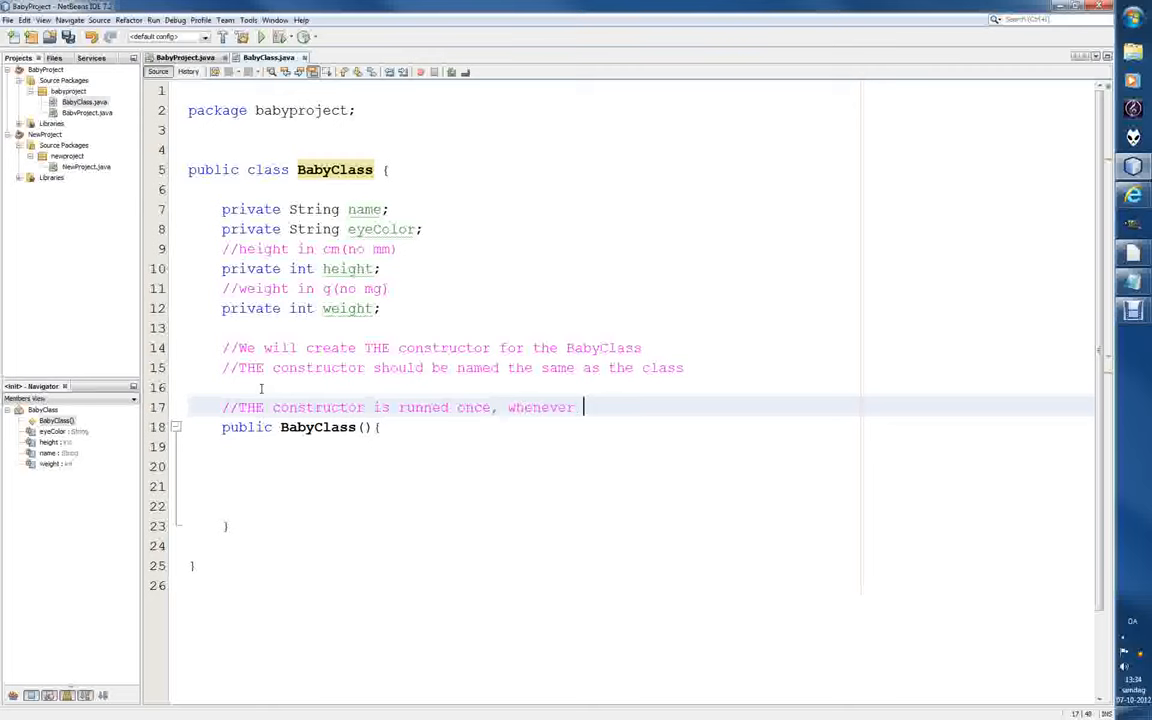
pyautogui.write('an object is cr')
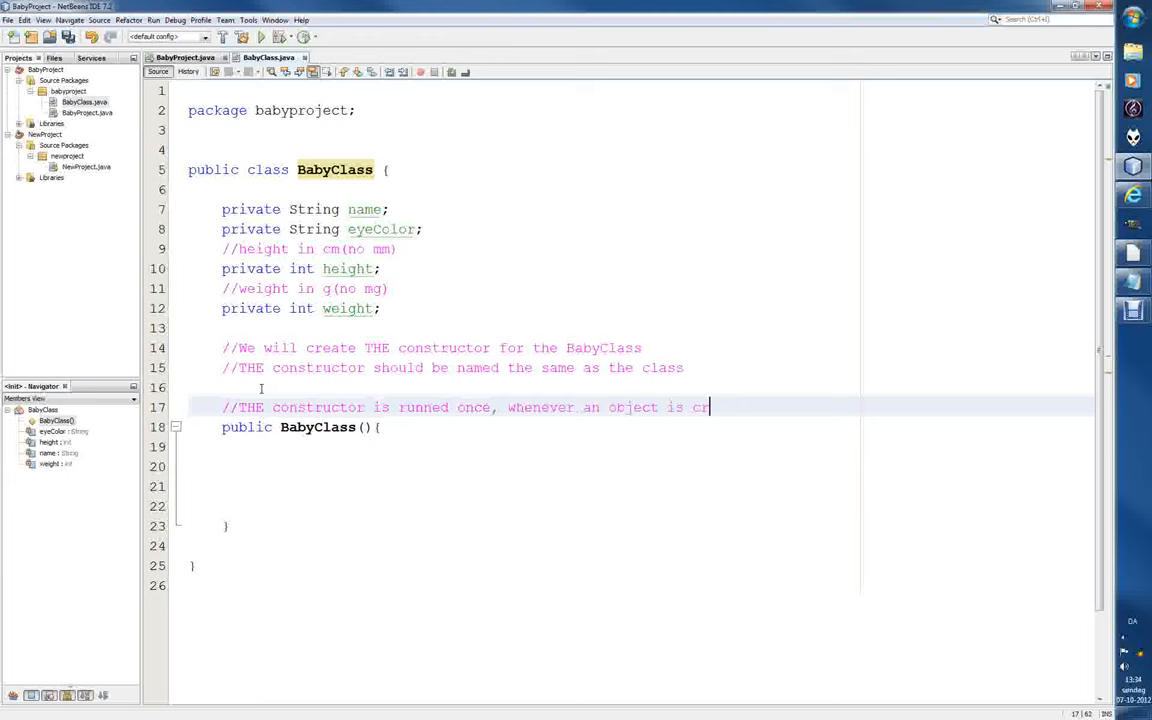
pyautogui.write('eated')
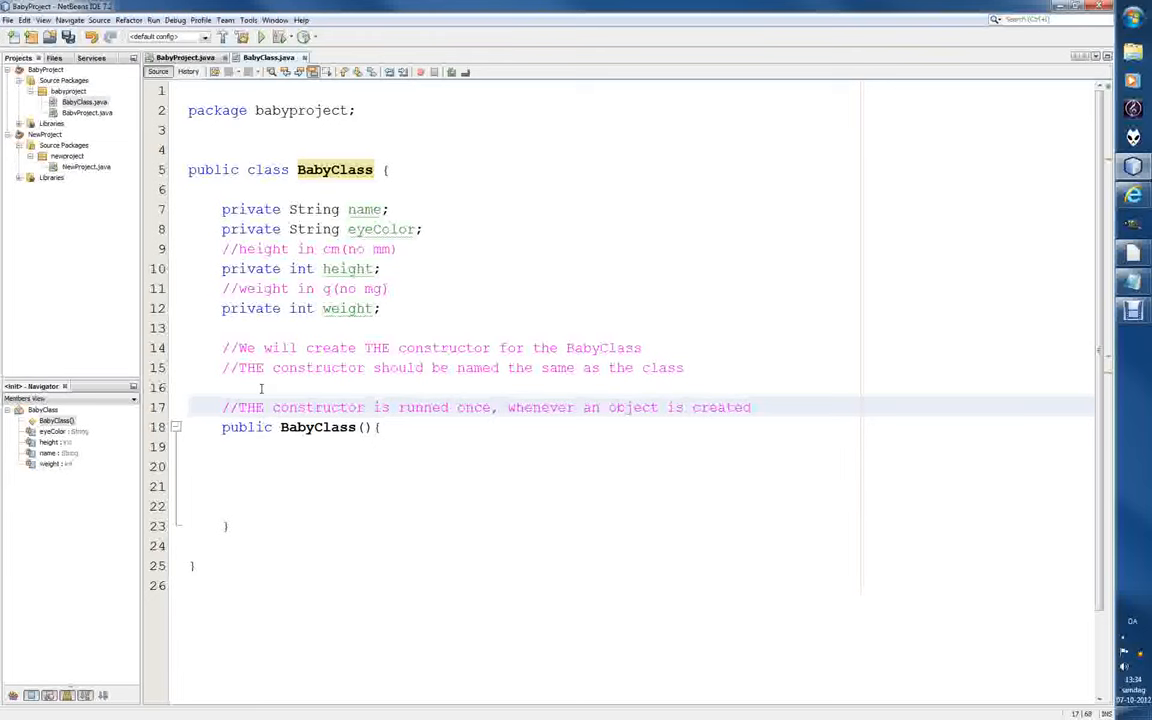
pyautogui.write('!')
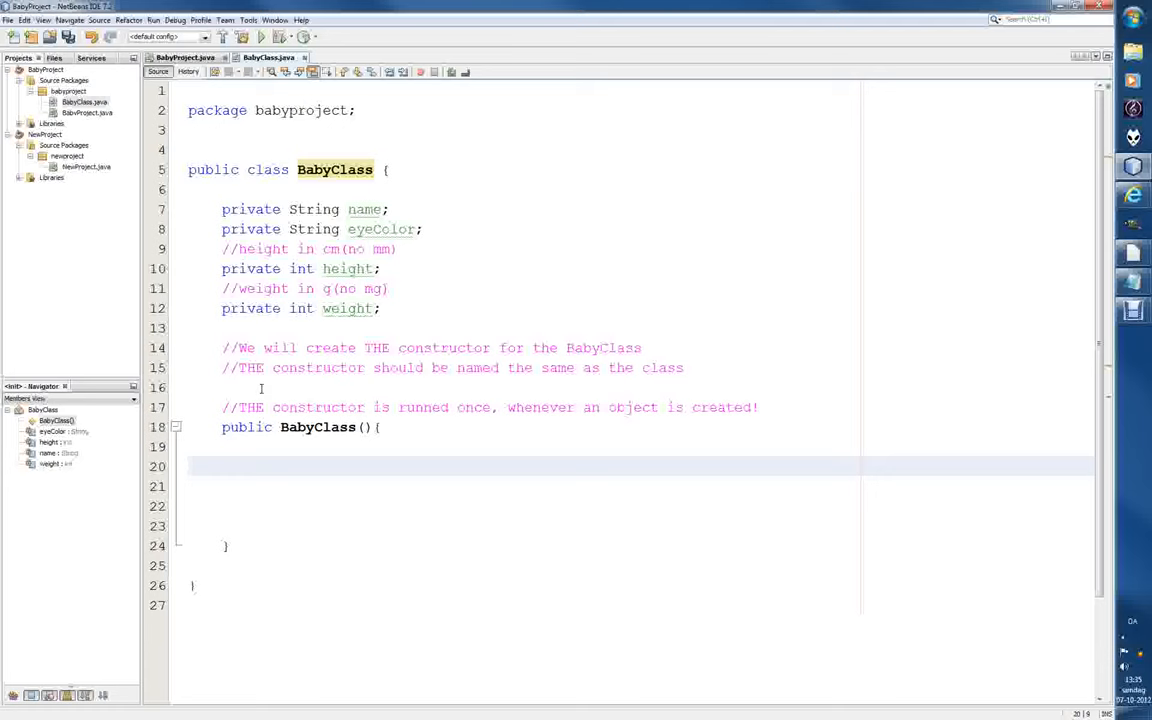
# - Add the parameters String nameIn, String eyeColorIn inside the constructor parentheses
pyautogui.click(256, 466)
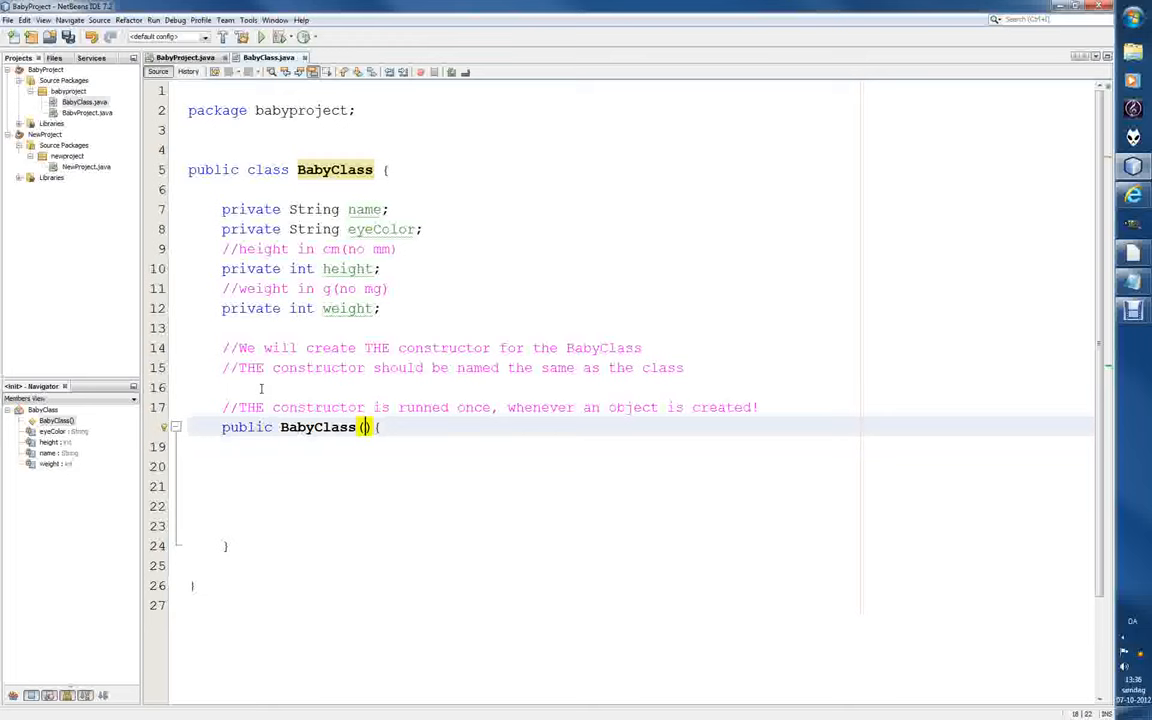
pyautogui.write('String')
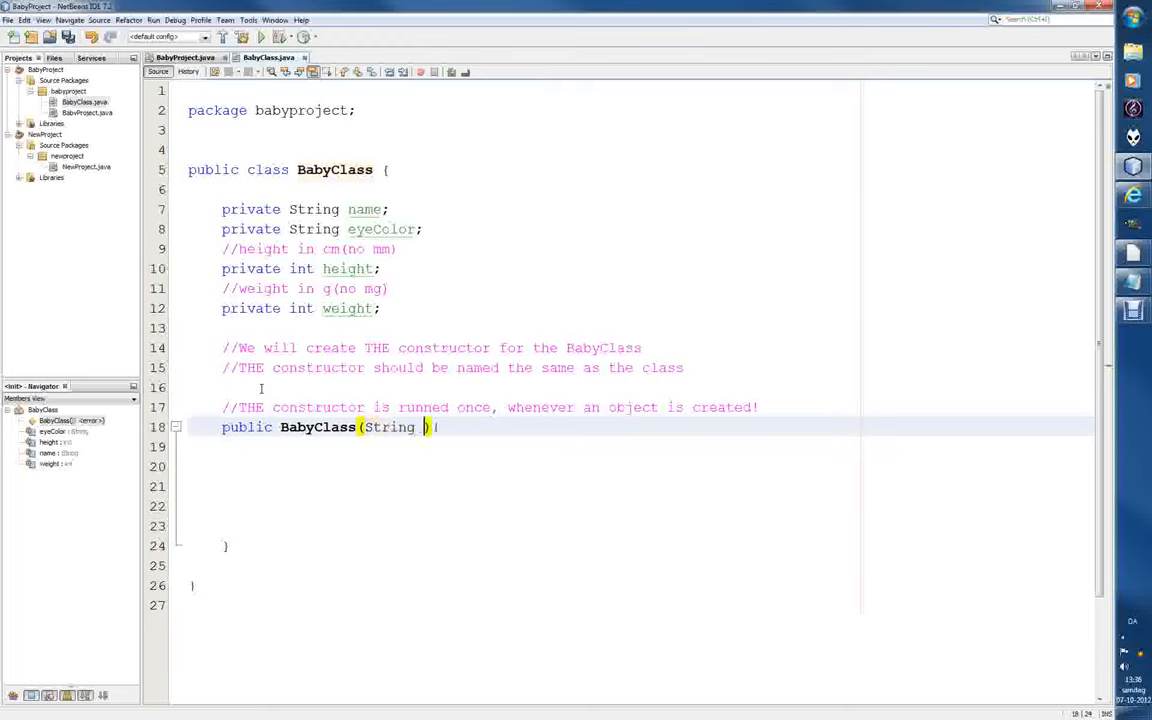
pyautogui.write('name1')
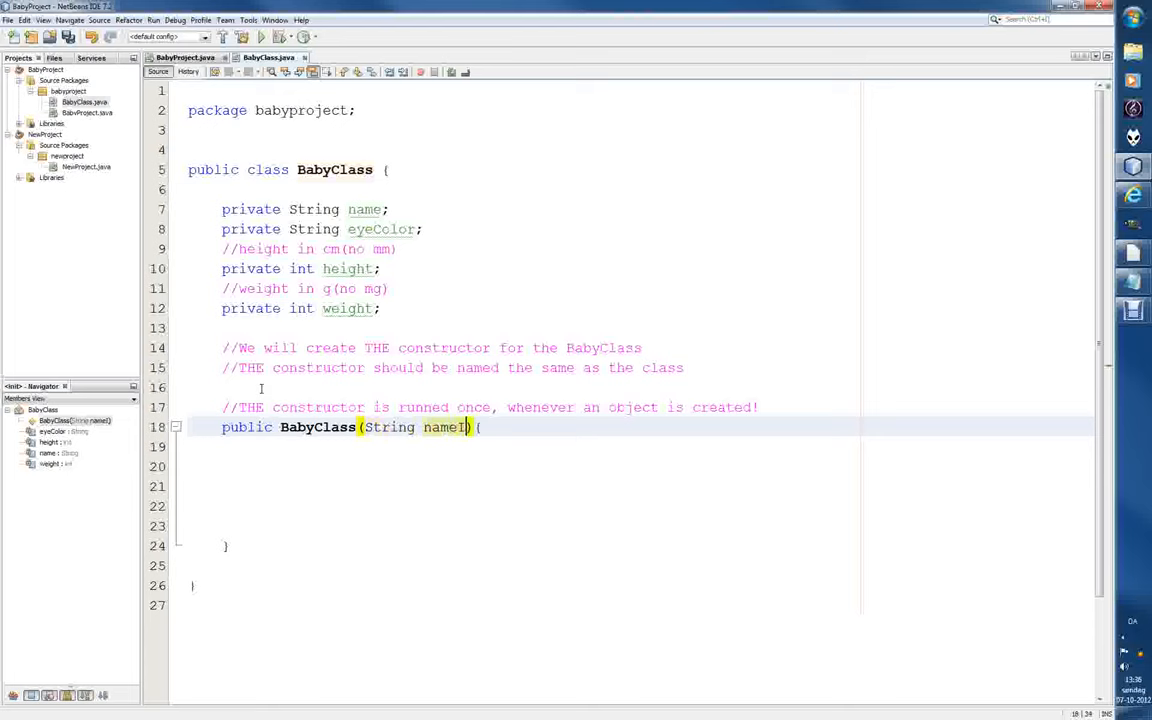
pyautogui.write(',')
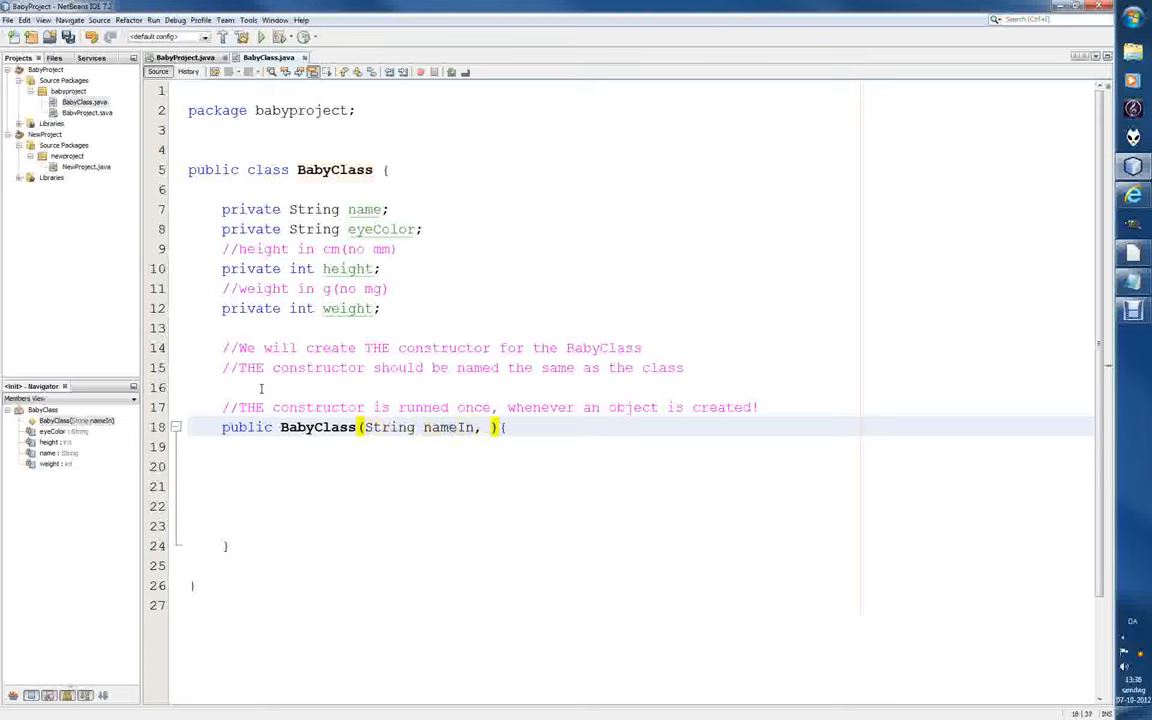
pyautogui.press('Backspace')
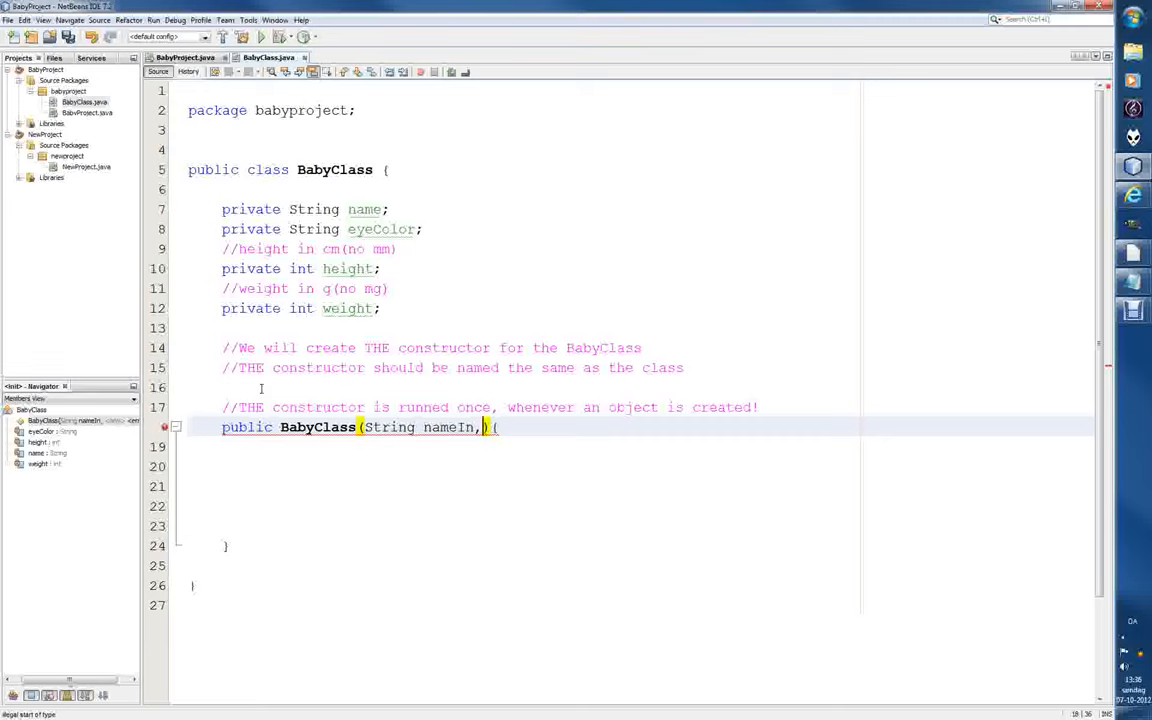
pyautogui.write('String')
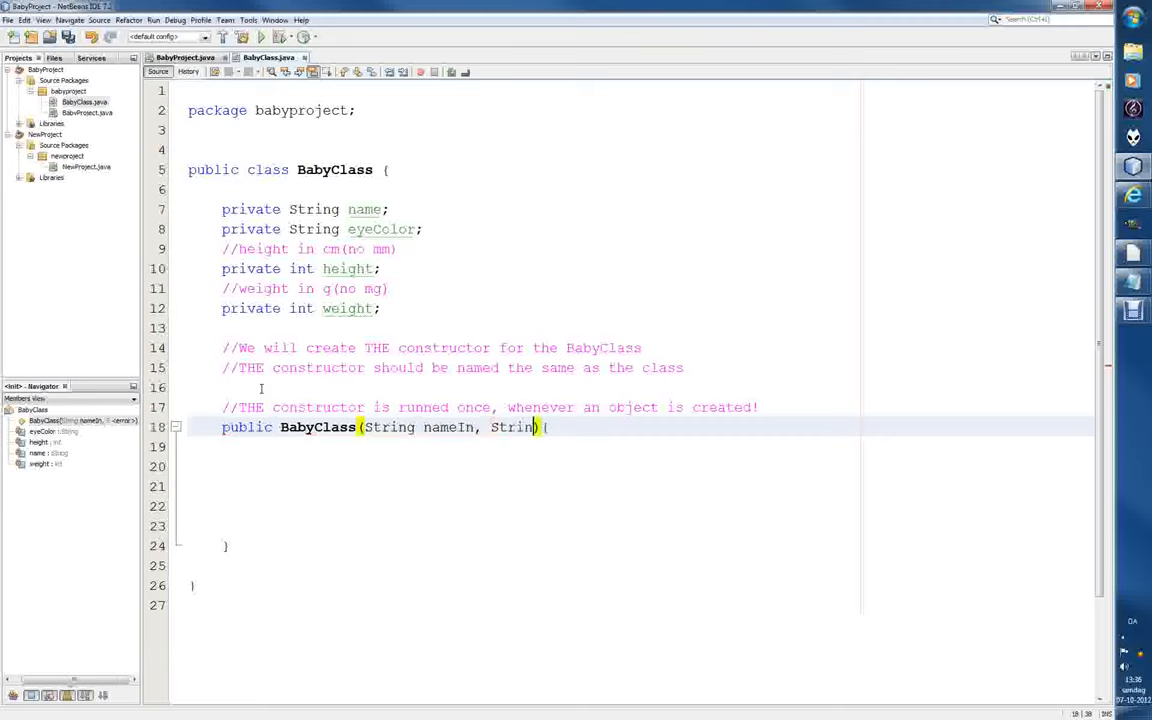
pyautogui.write('eyeColo')
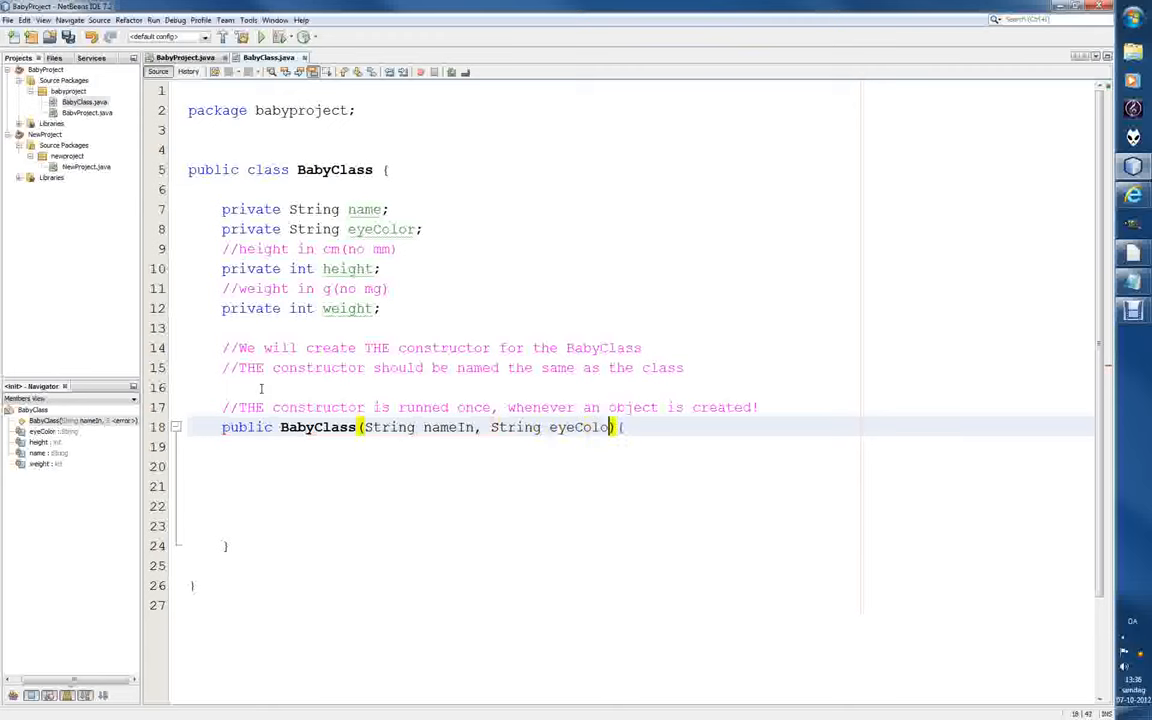
pyautogui.write('rIn')
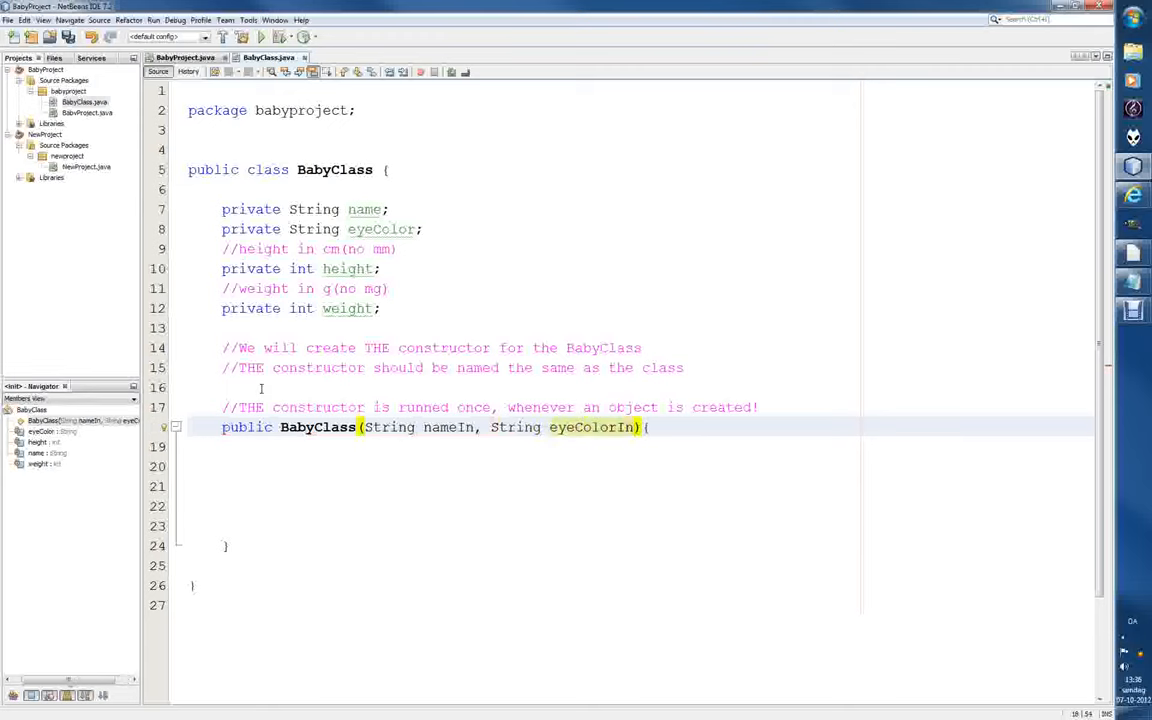
pyautogui.write(',')
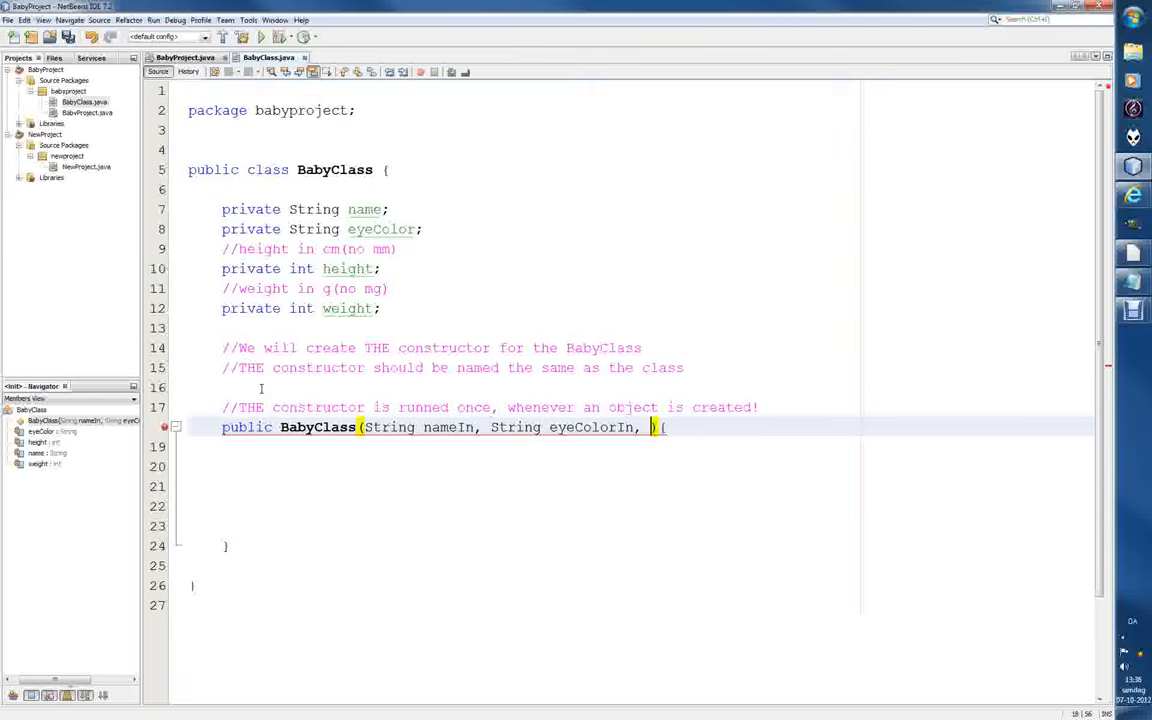
# - Add the parameters int heightIn, int weightIn to the constructor
pyautogui.write('int')
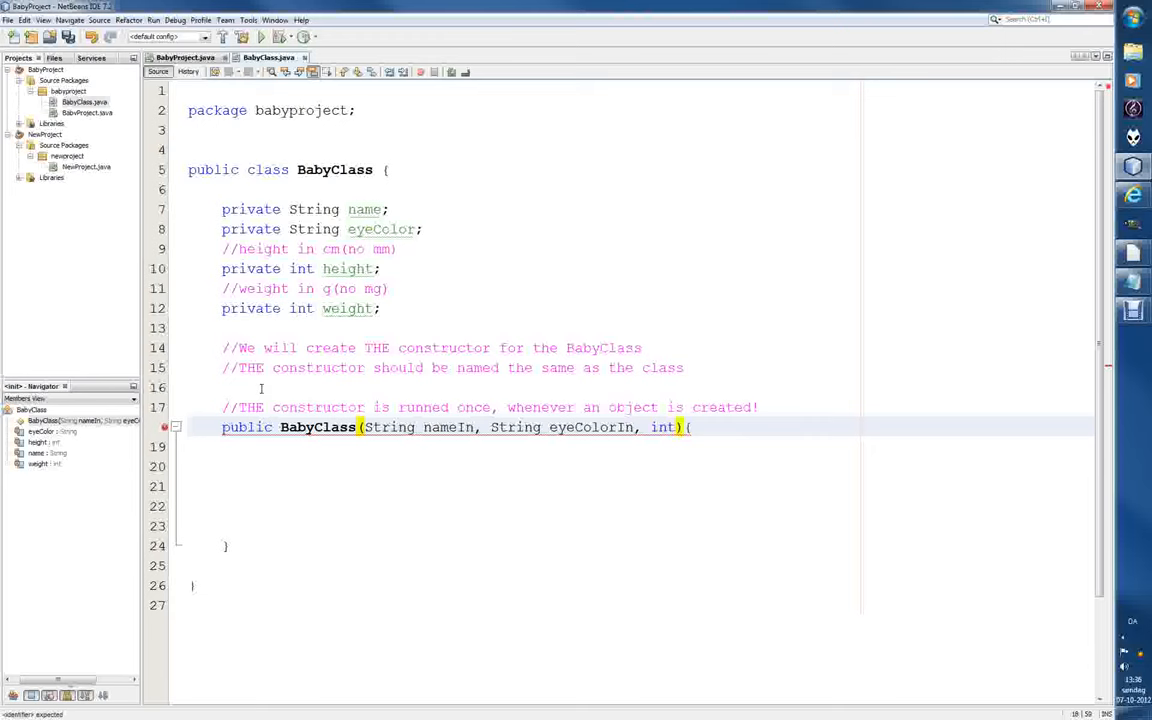
pyautogui.write('heightIn, int weightI')
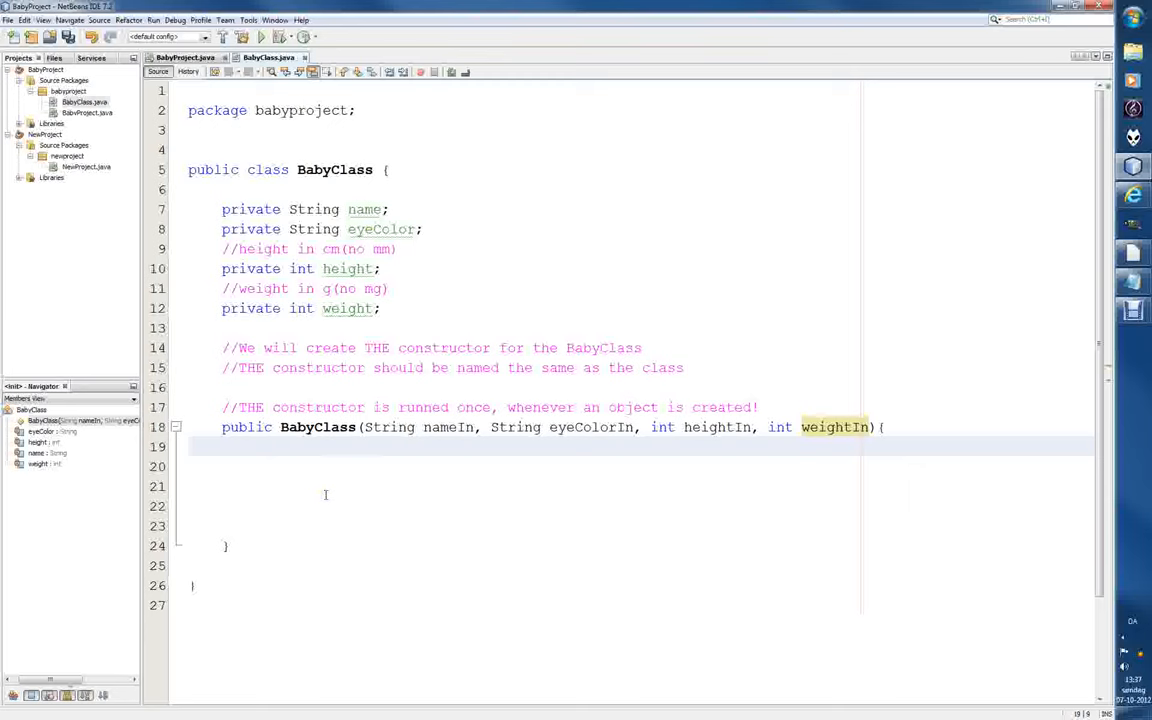
# - Assign name = nameIn; and eyeColor = eyeColorIn; in the constructor body
pyautogui.write('name')
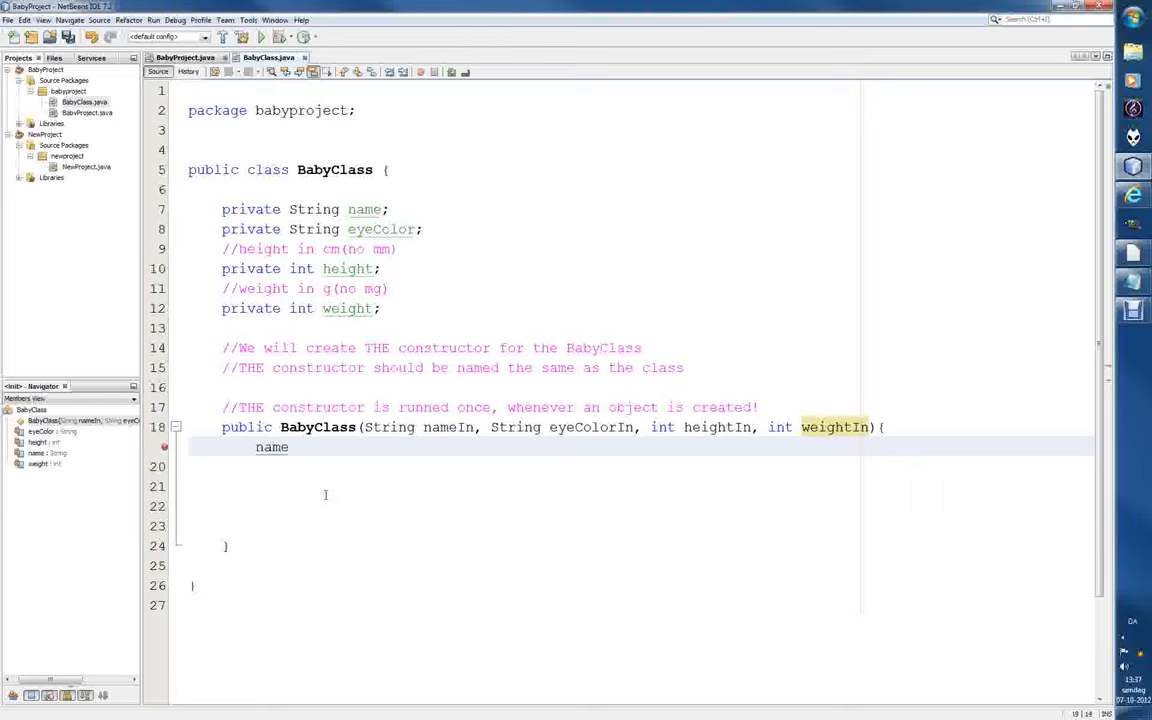
pyautogui.write('= name')
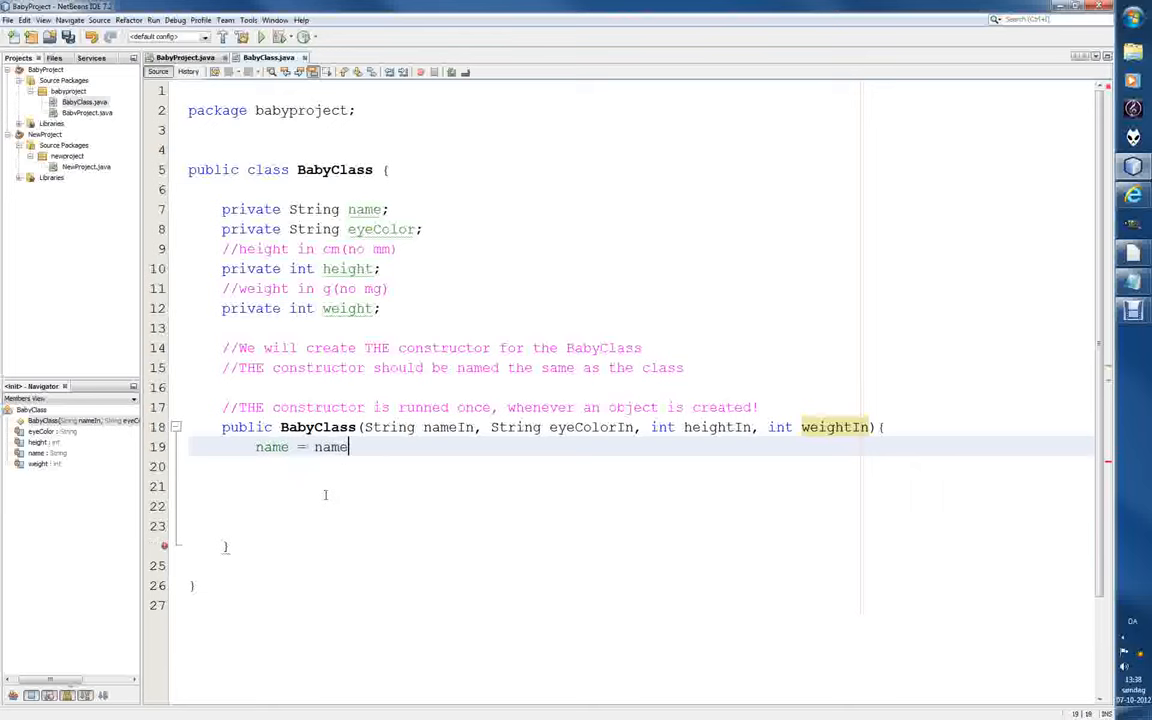
pyautogui.write('In;')
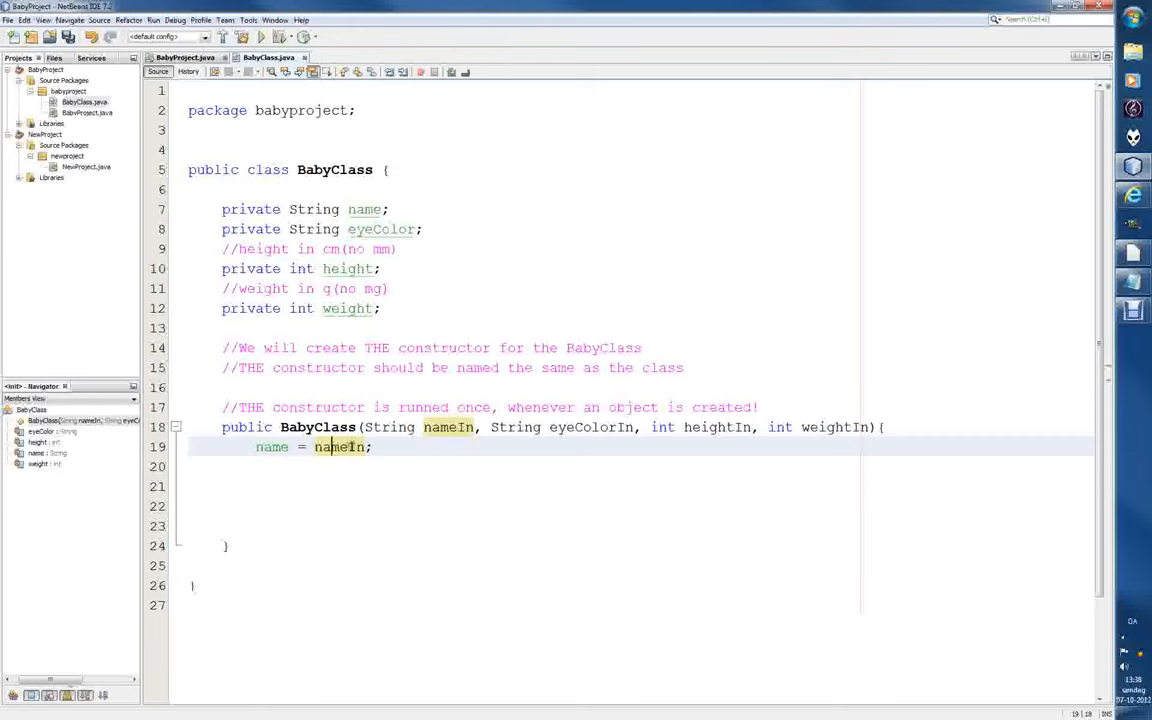
pyautogui.moveTo(408, 492)
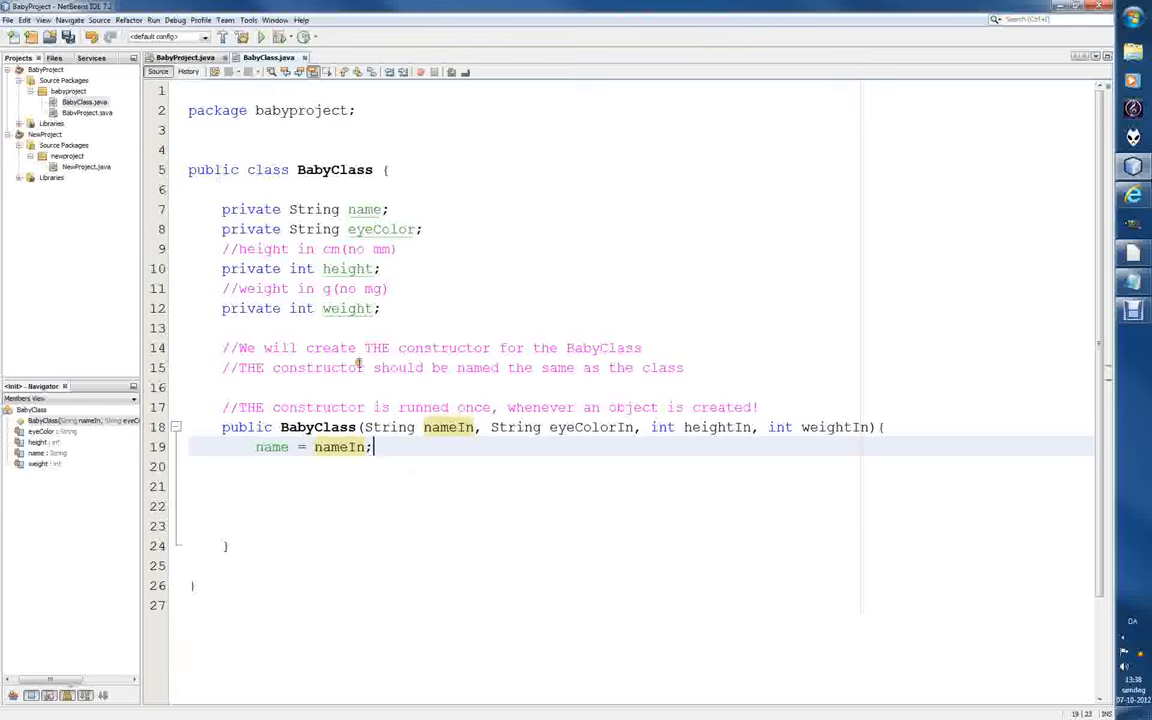
pyautogui.moveTo(460, 524)
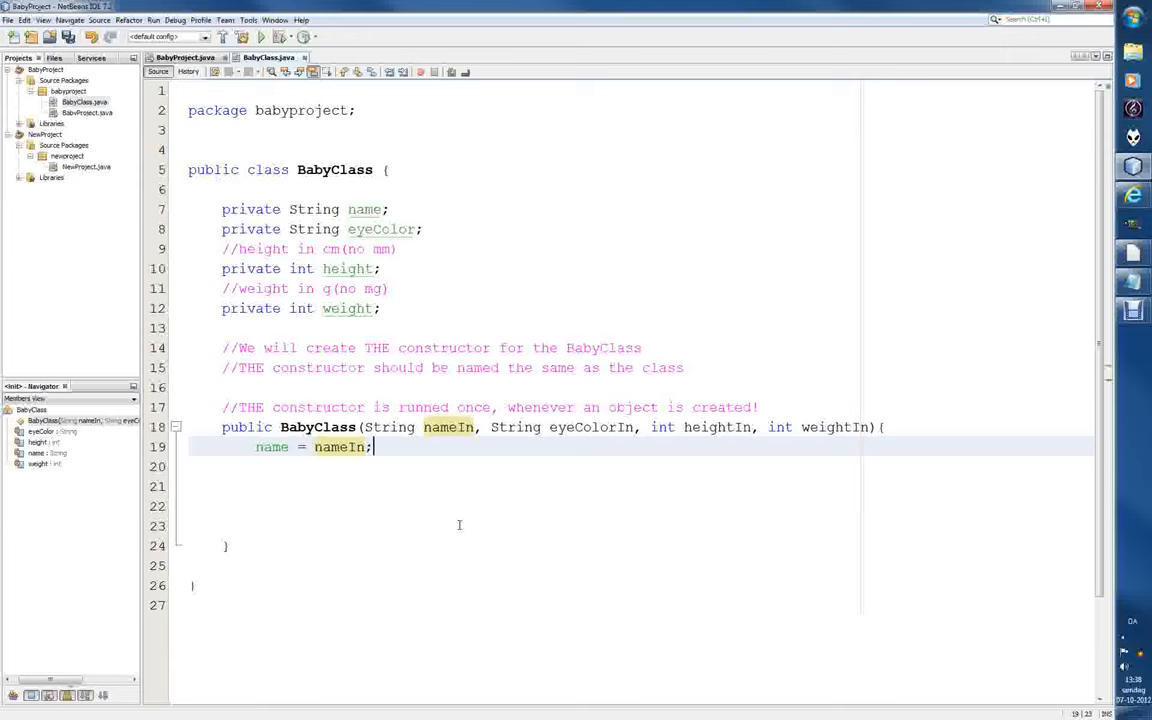
pyautogui.press('enter')
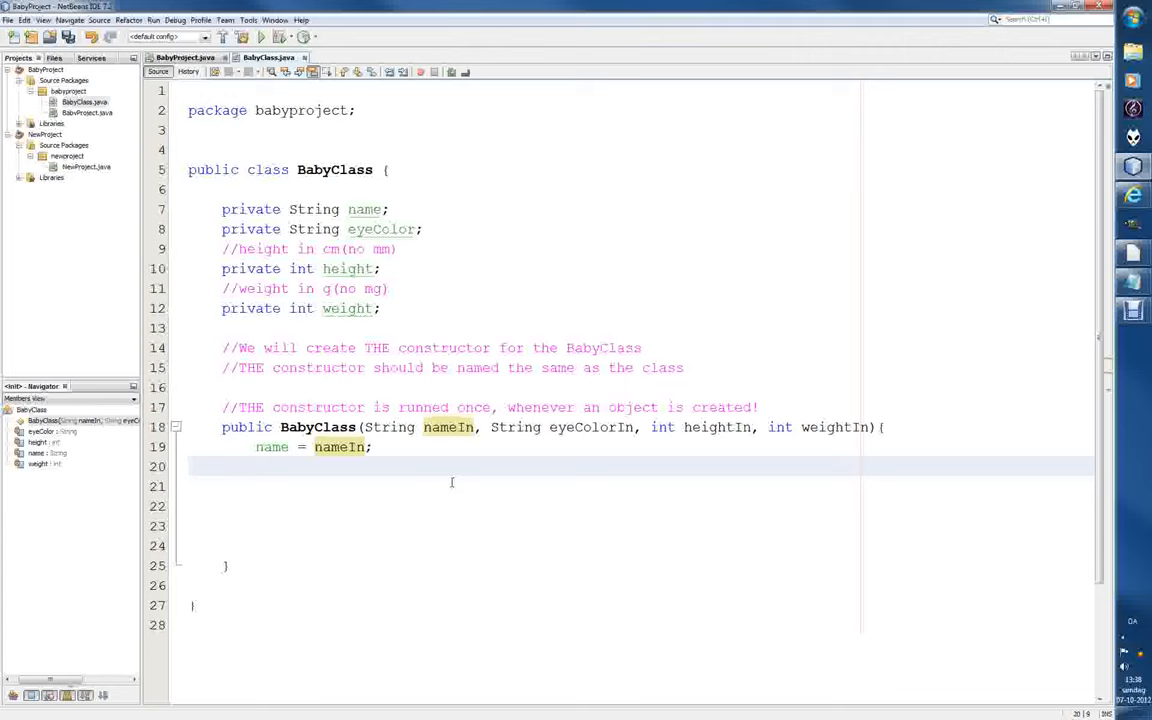
pyautogui.write('eyeColor =')
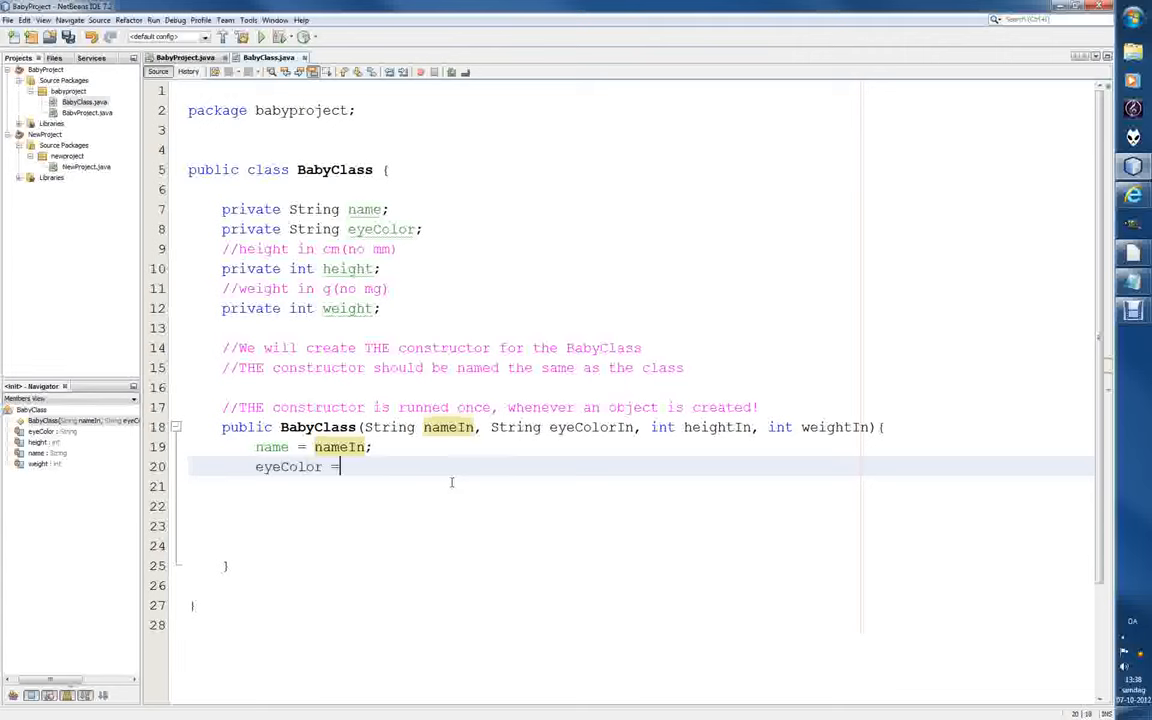
pyautogui.write('eyeCo')
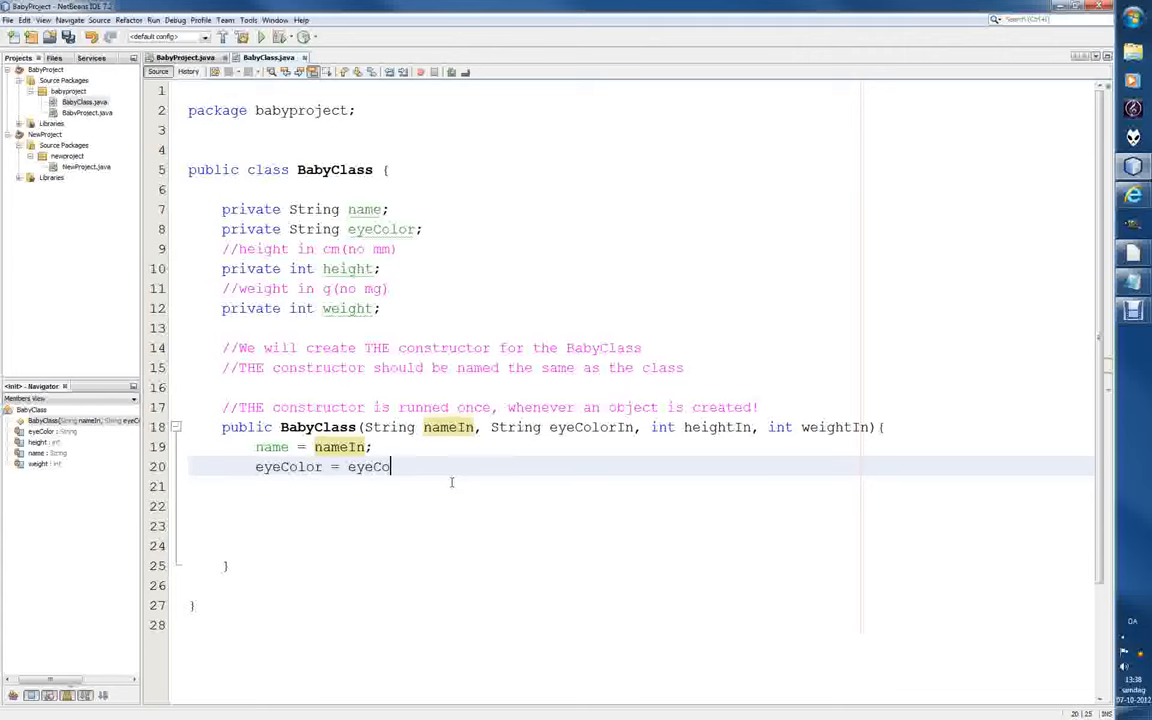
pyautogui.write('lorIn;')
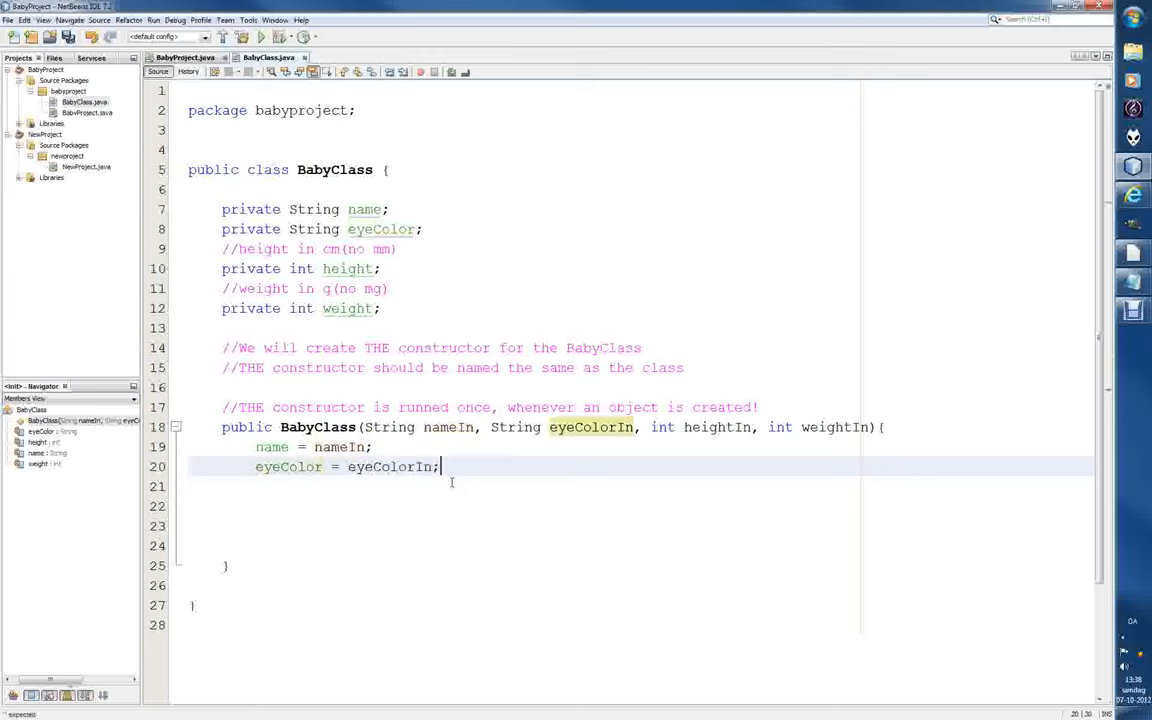
# - Assign height = heightIn; and weight = weightIn; in the constructor body
pyautogui.write('height =')
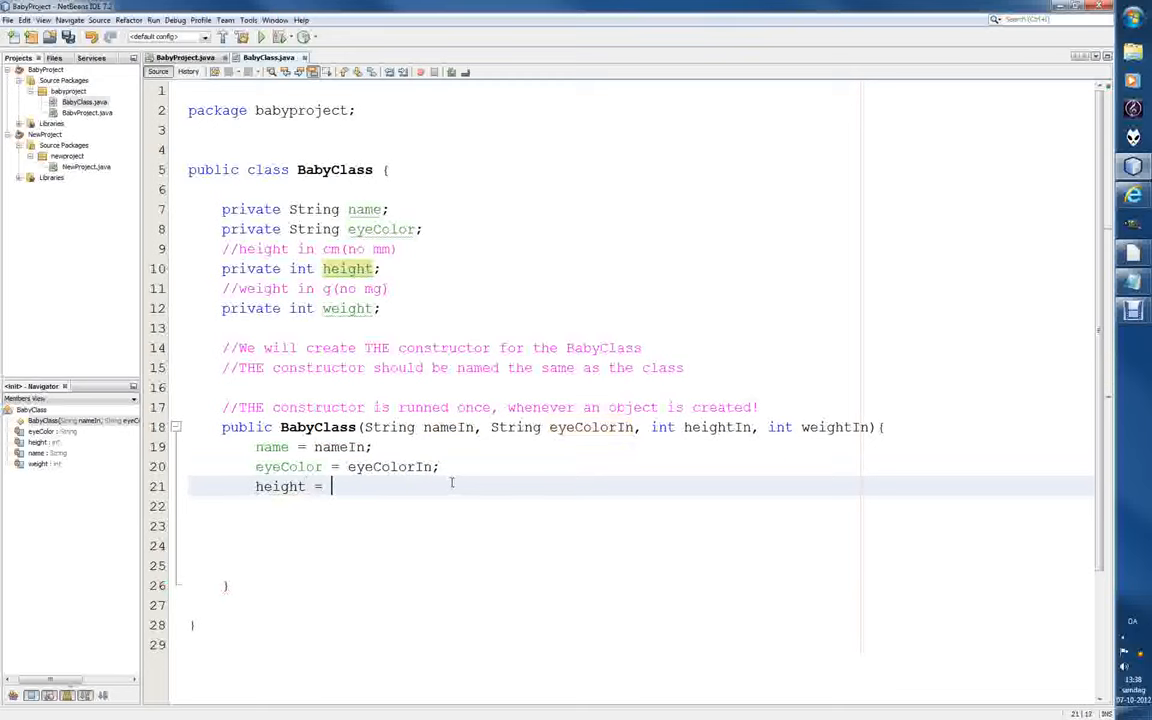
pyautogui.write('heightIn;')
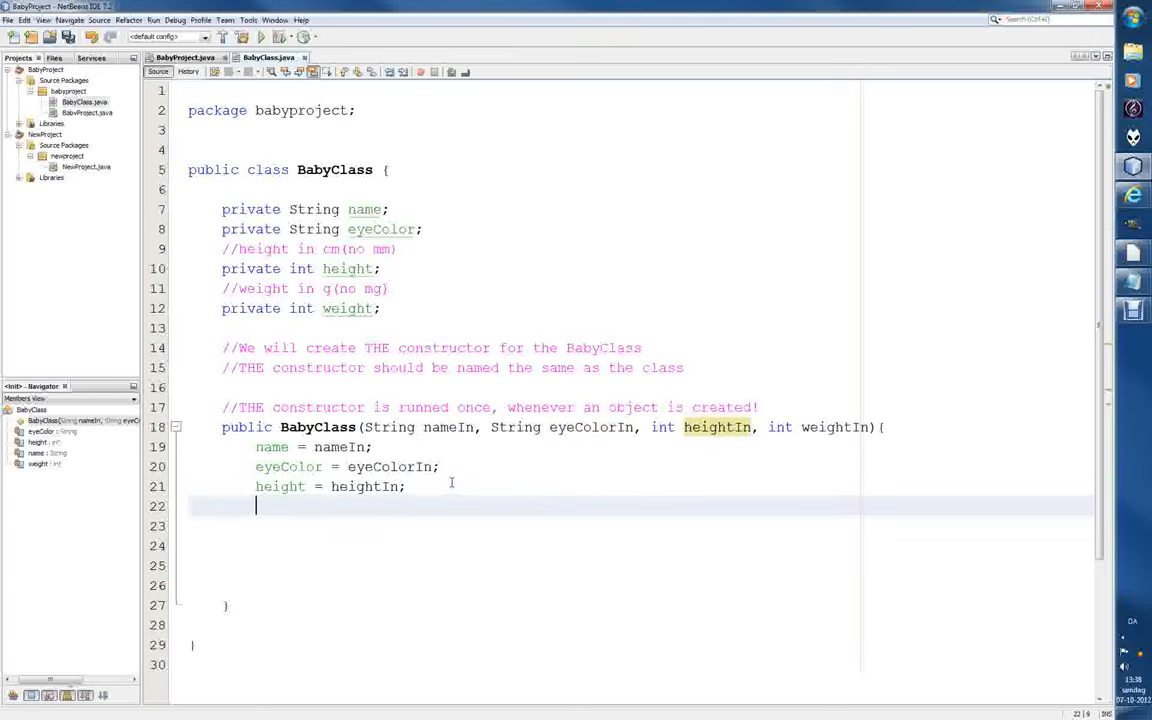
pyautogui.write('weight')
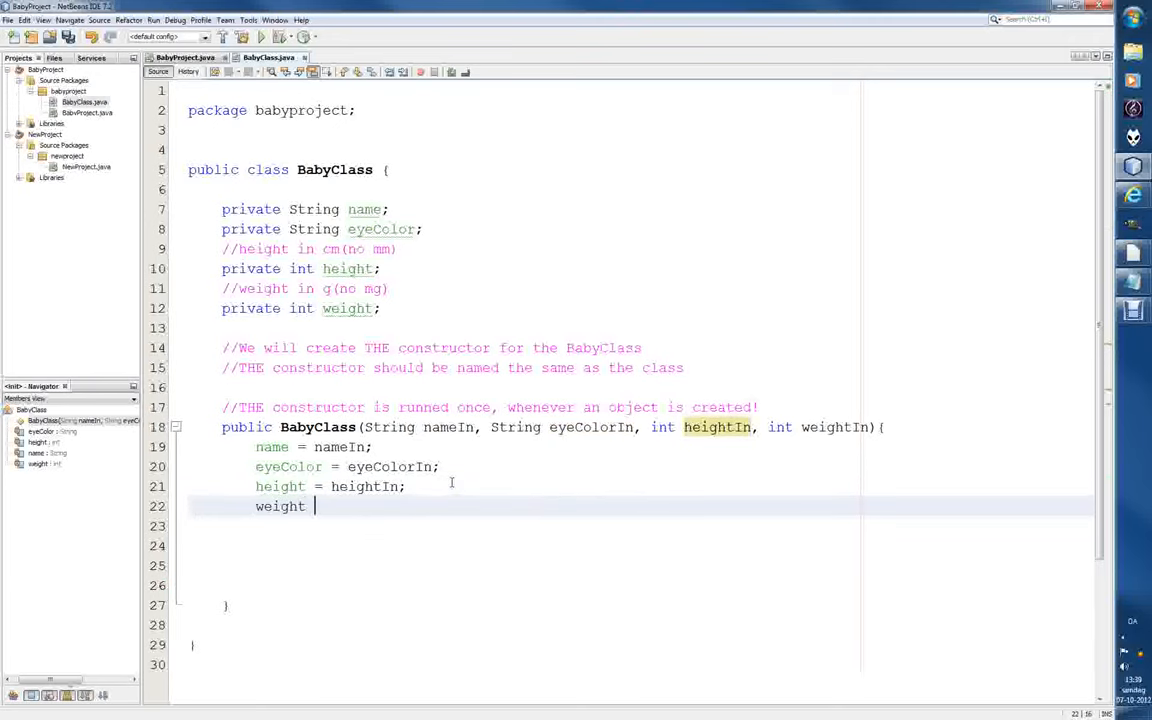
pyautogui.write('= weight')
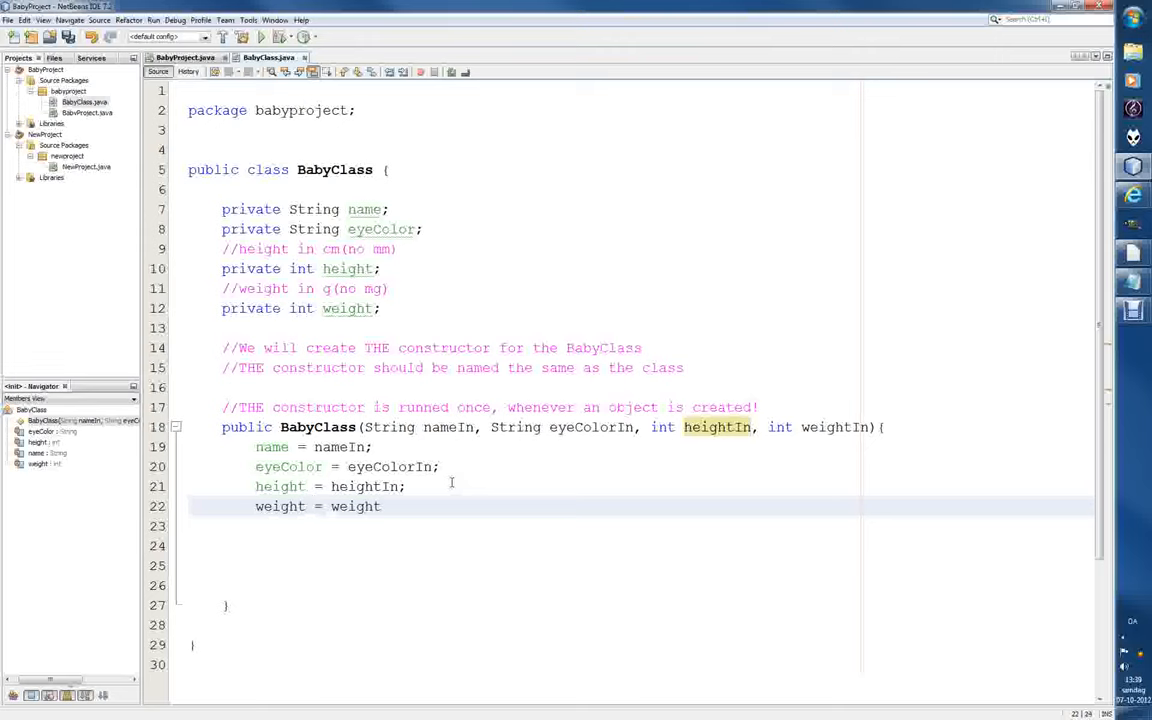
pyautogui.write('In;')
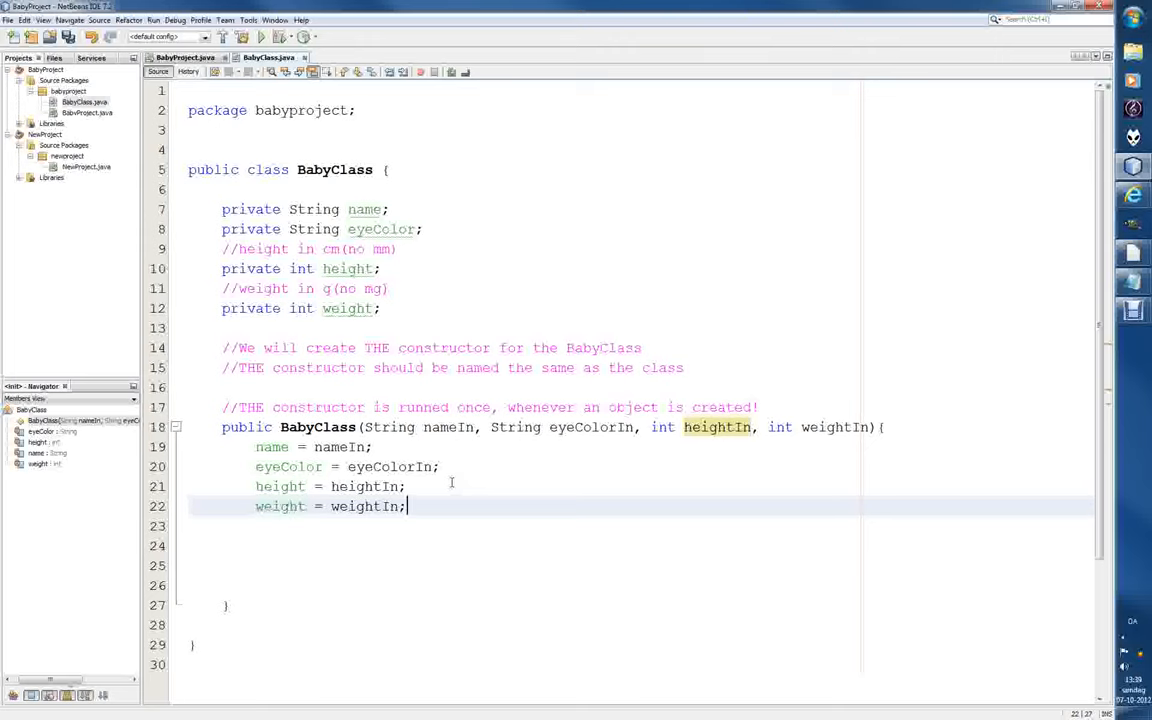